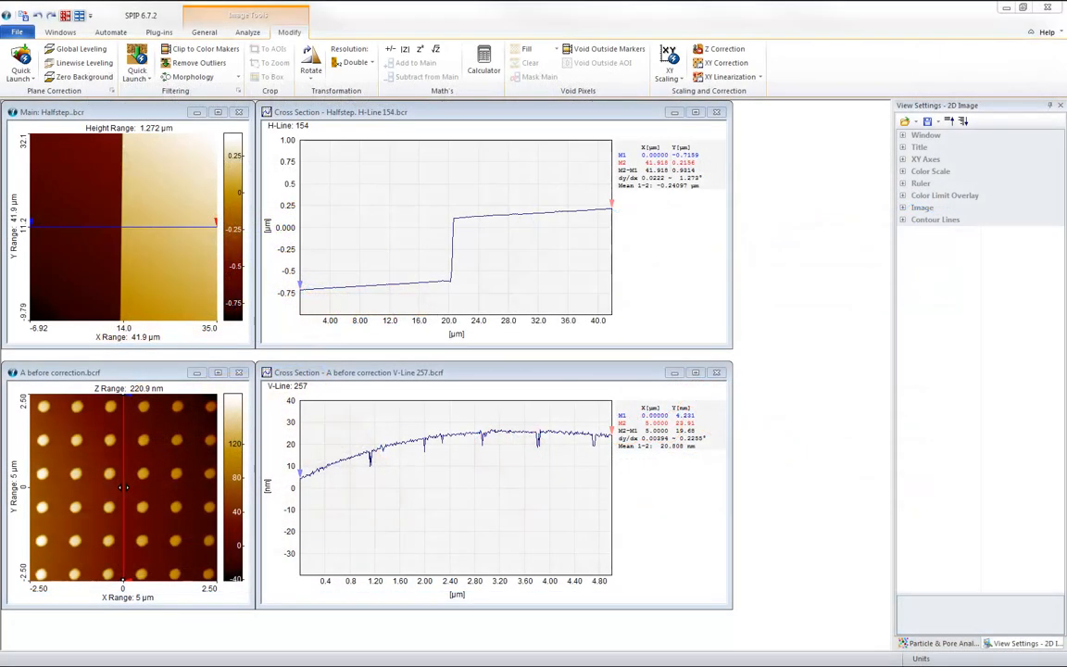
# Apply Global Leveling to the Halfstep image and Linewise Leveling to the pillar image.
pyautogui.click(51, 113)
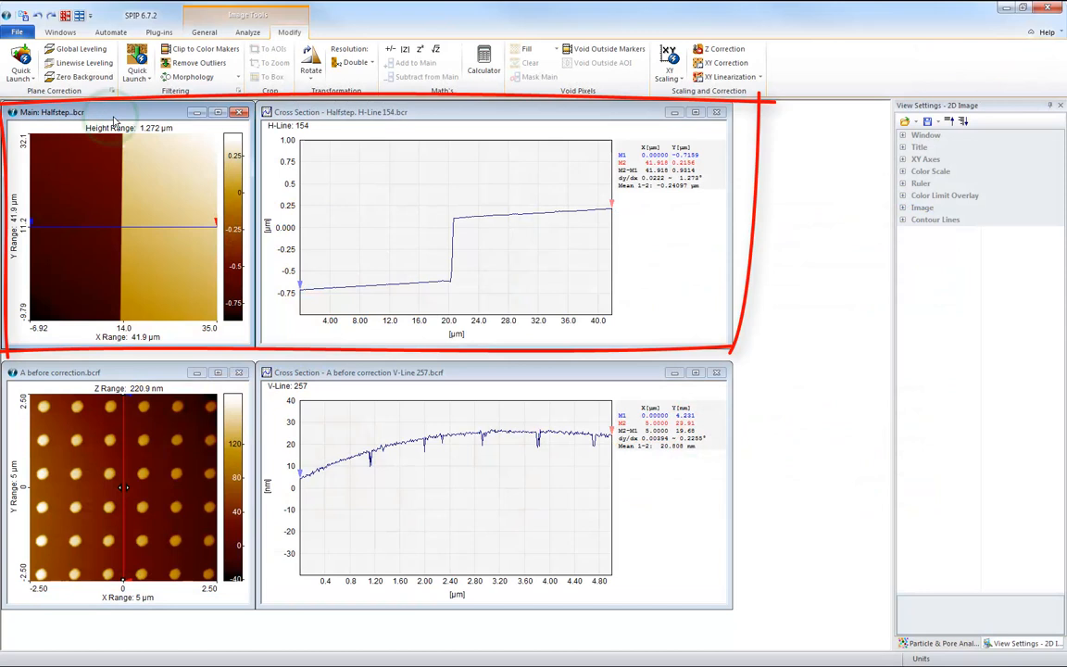
pyautogui.moveTo(82, 48)
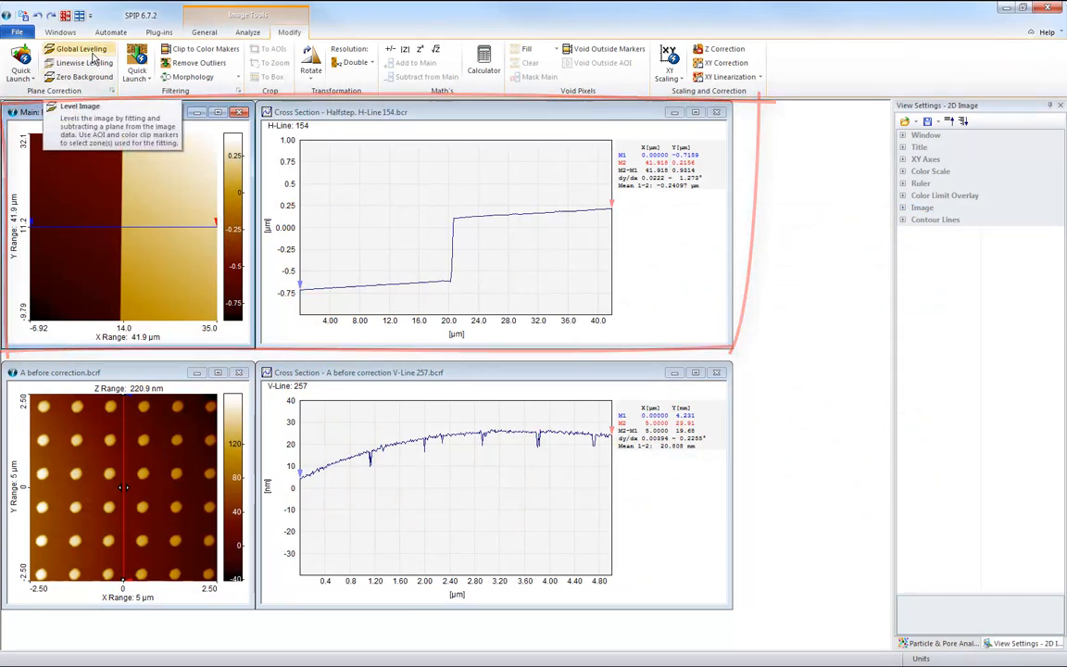
pyautogui.click(82, 48)
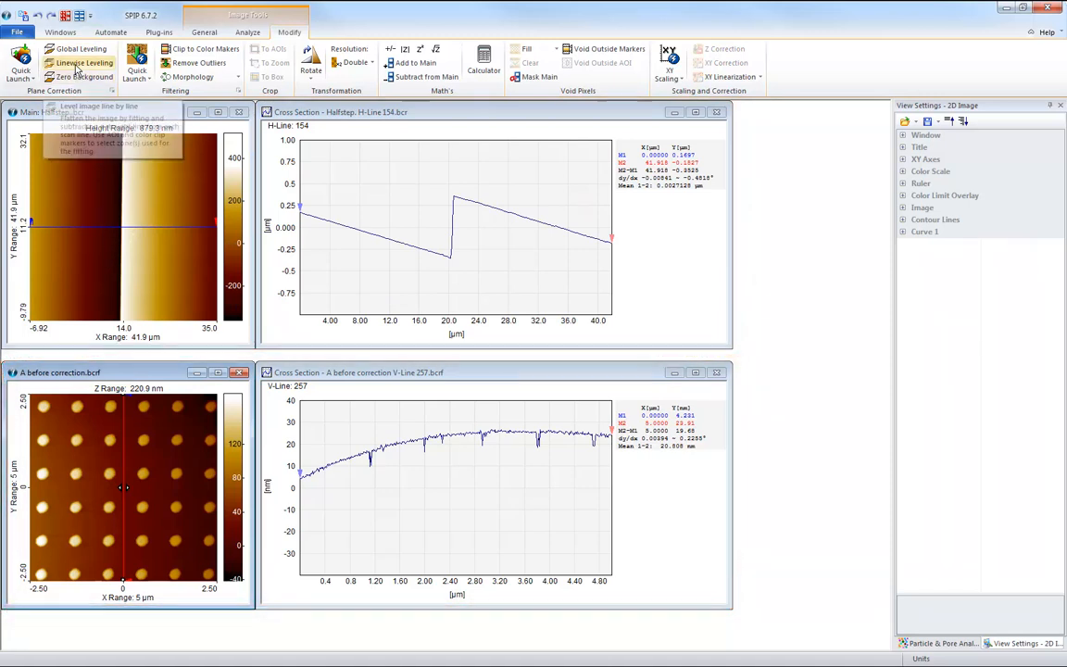
pyautogui.click(85, 63)
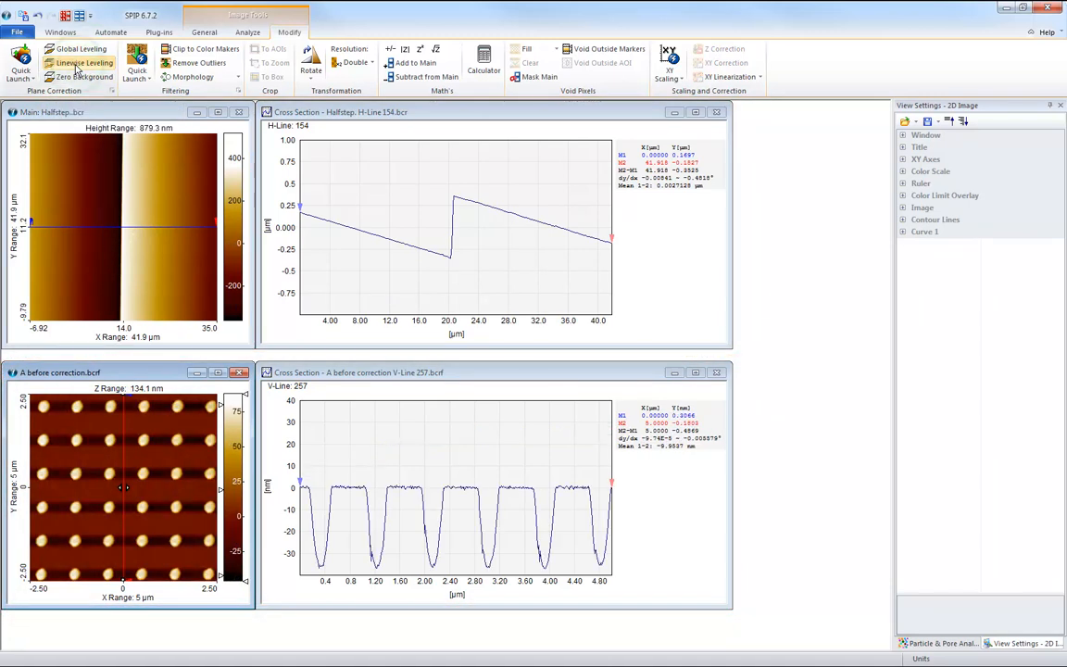
pyautogui.click(78, 63)
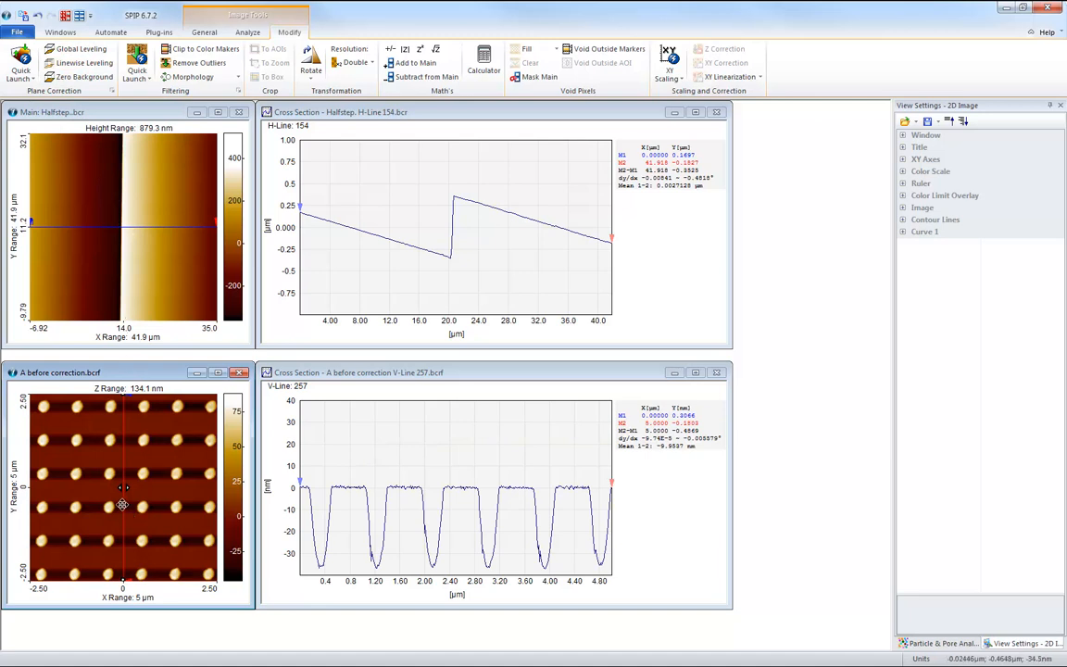
# Undo the Halfstep leveling so the image returns to its uncorrected 1.272 µm step.
pyautogui.click(904, 231)
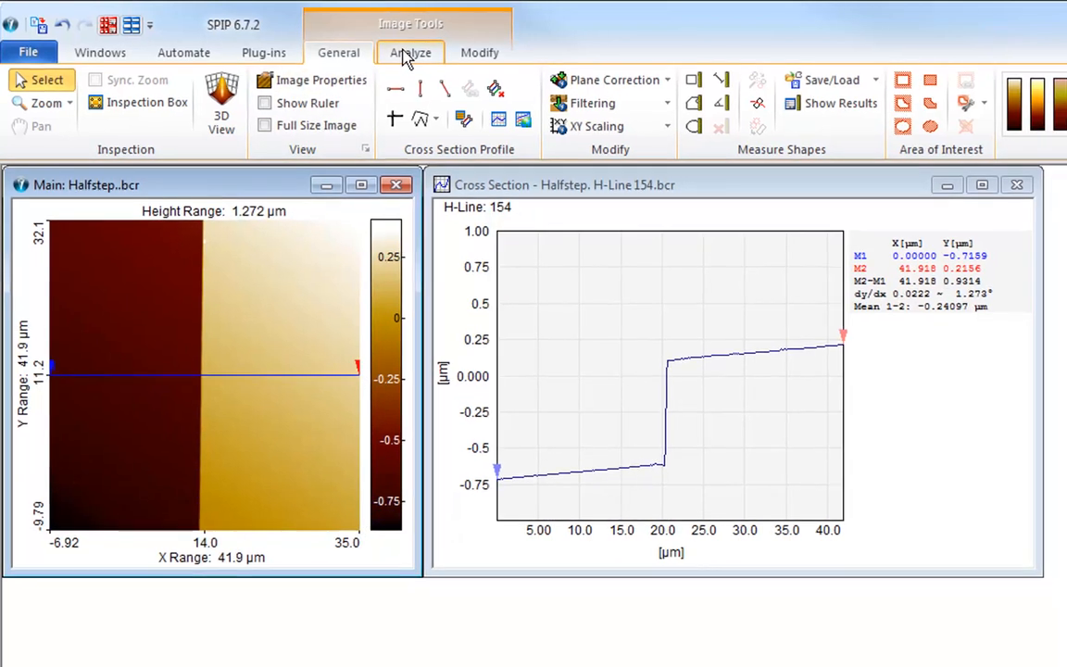
# Show the Halfstep height histogram with its two terrace peaks, then apply Global Leveling.
pyautogui.click(409, 52)
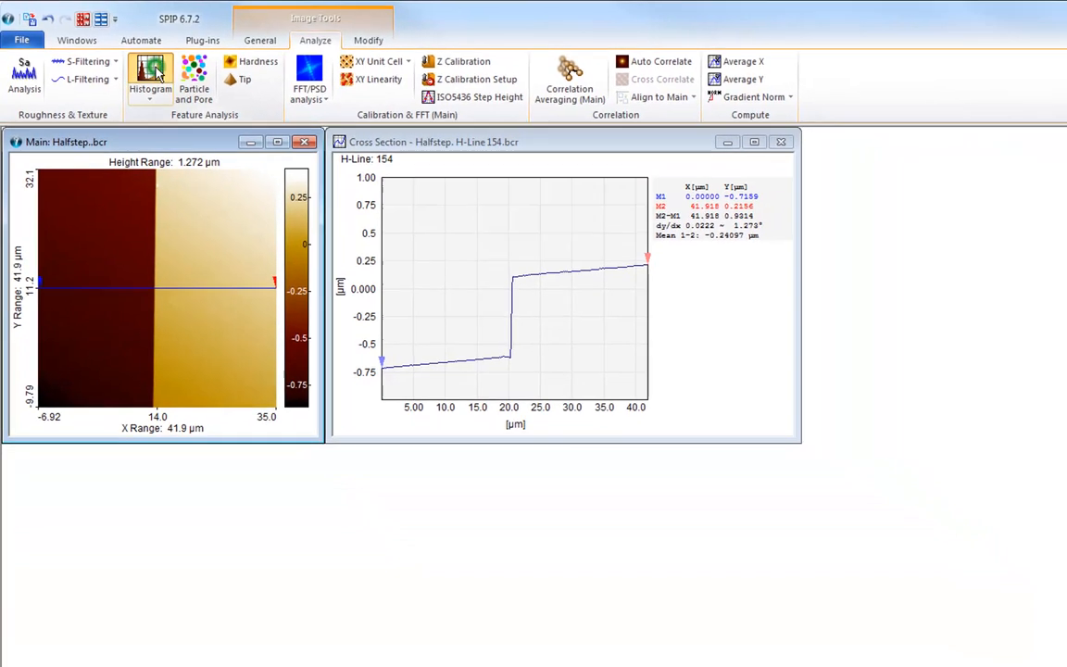
pyautogui.click(151, 78)
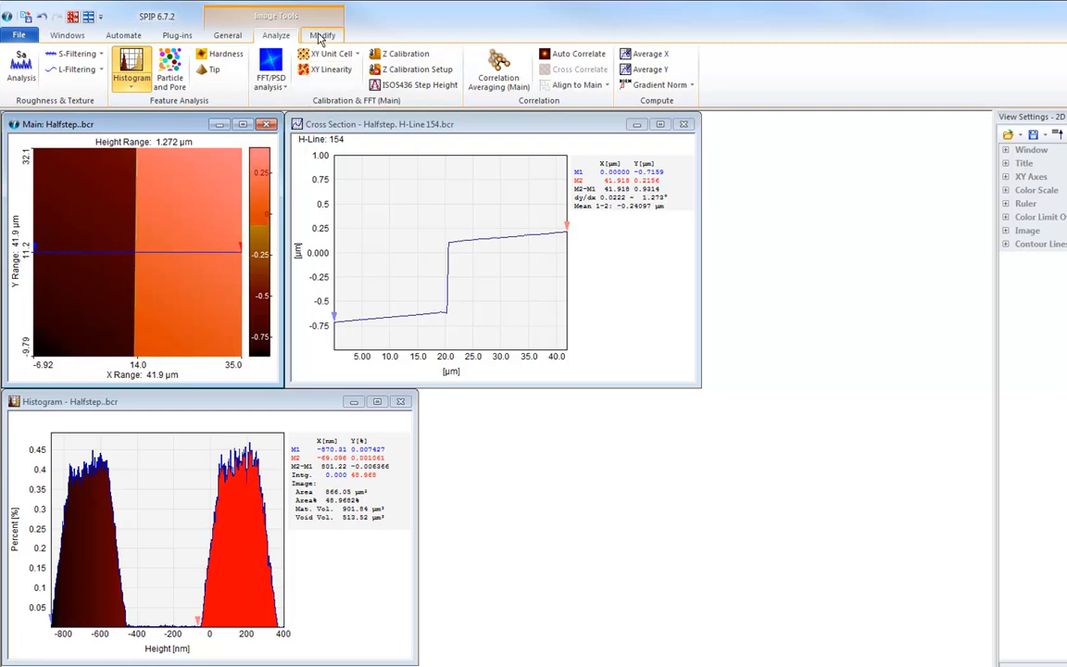
pyautogui.click(323, 36)
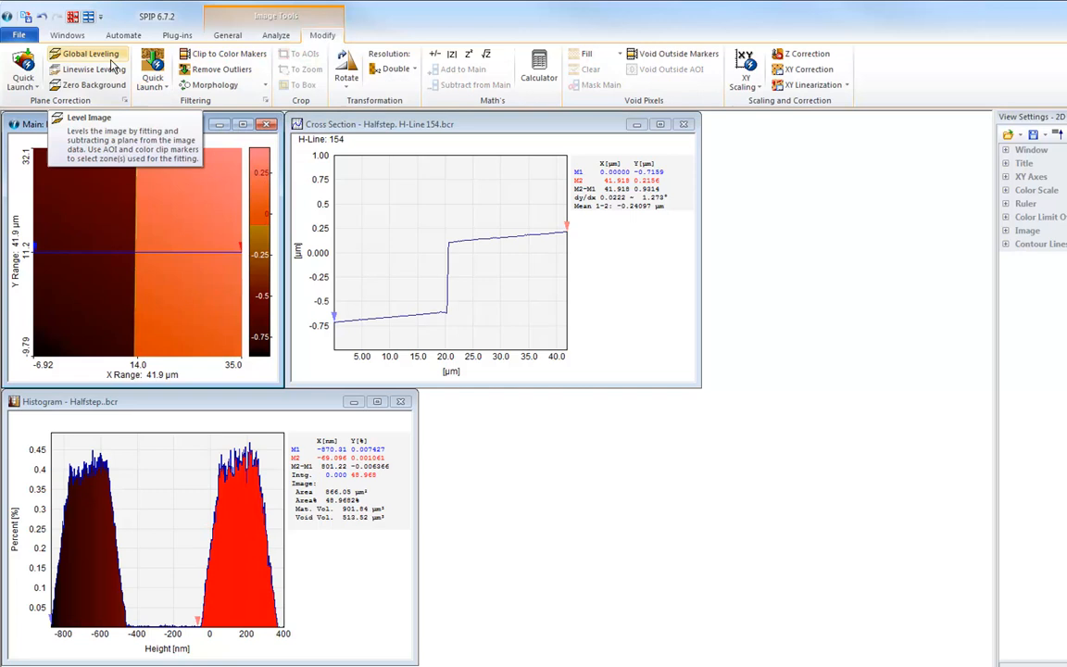
pyautogui.click(89, 52)
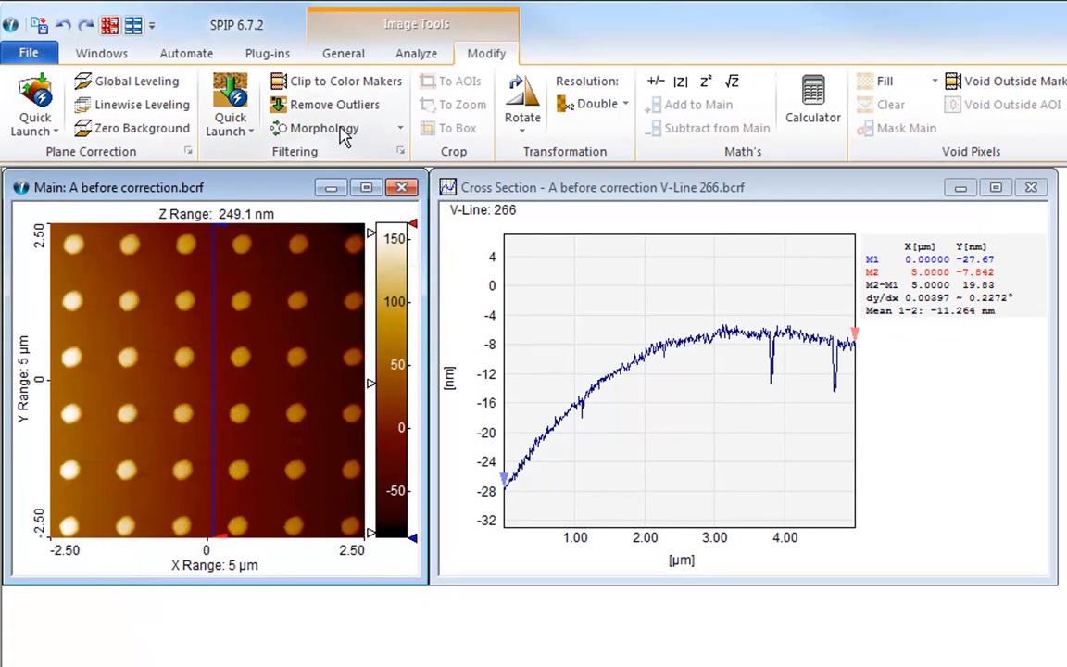
# Apply Global Leveling then Linewise Leveling to flatten the pillar image's curved background.
pyautogui.click(138, 82)
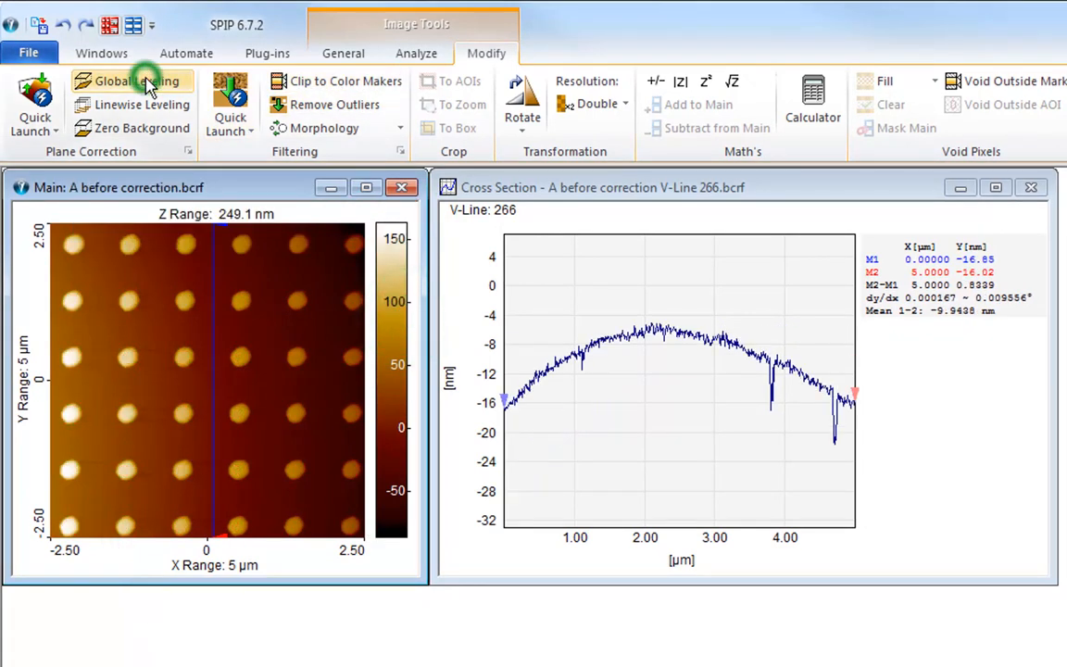
pyautogui.click(137, 82)
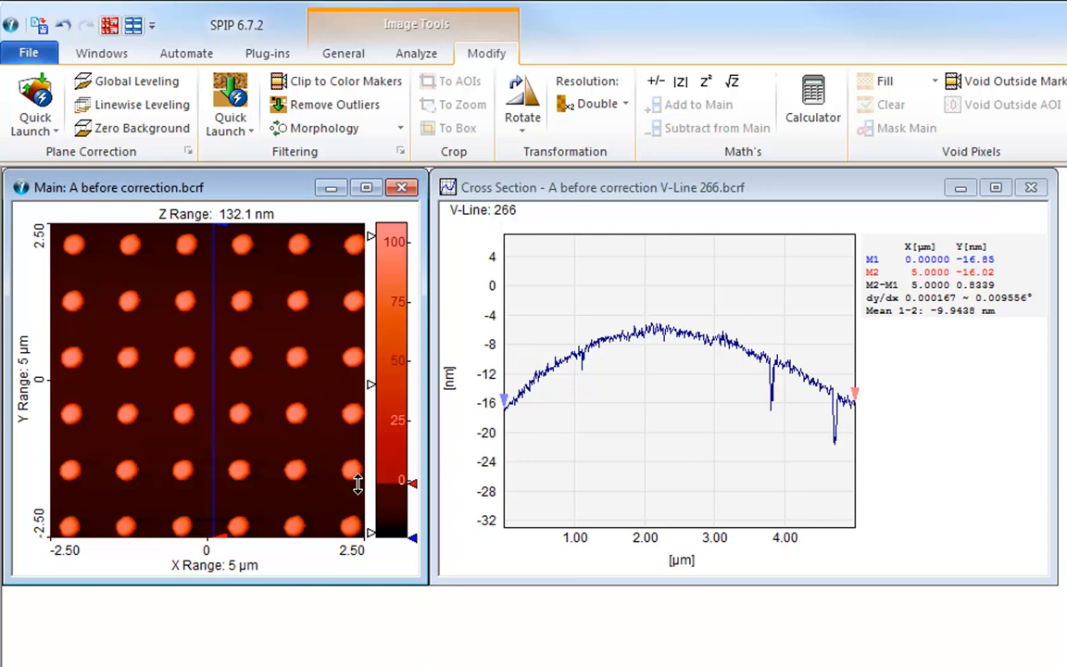
pyautogui.moveTo(212, 256)
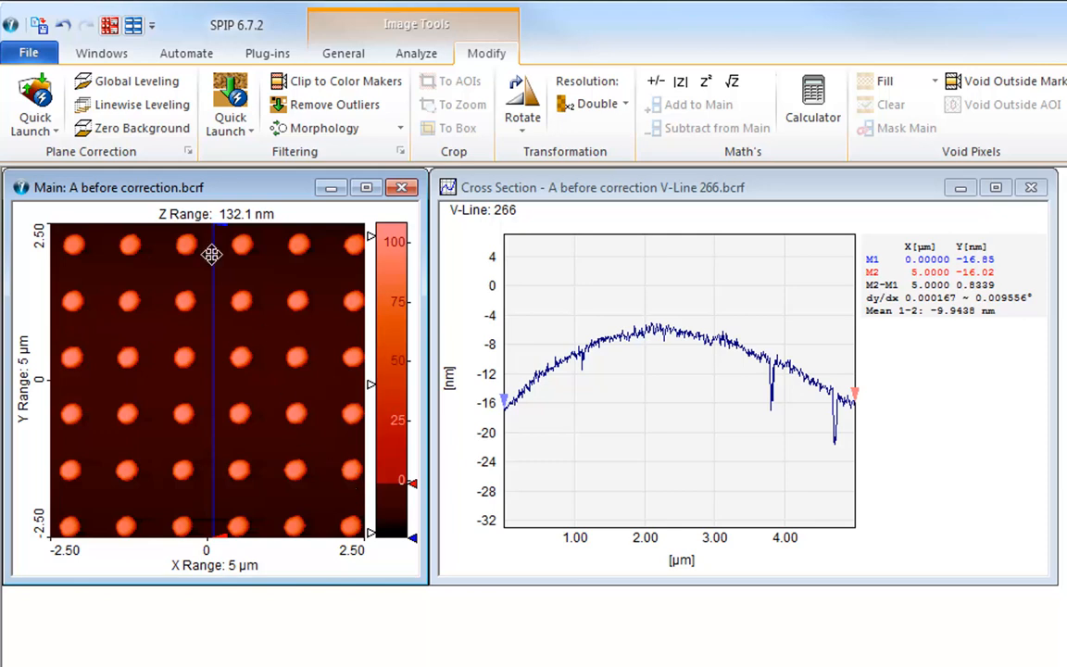
pyautogui.moveTo(139, 104)
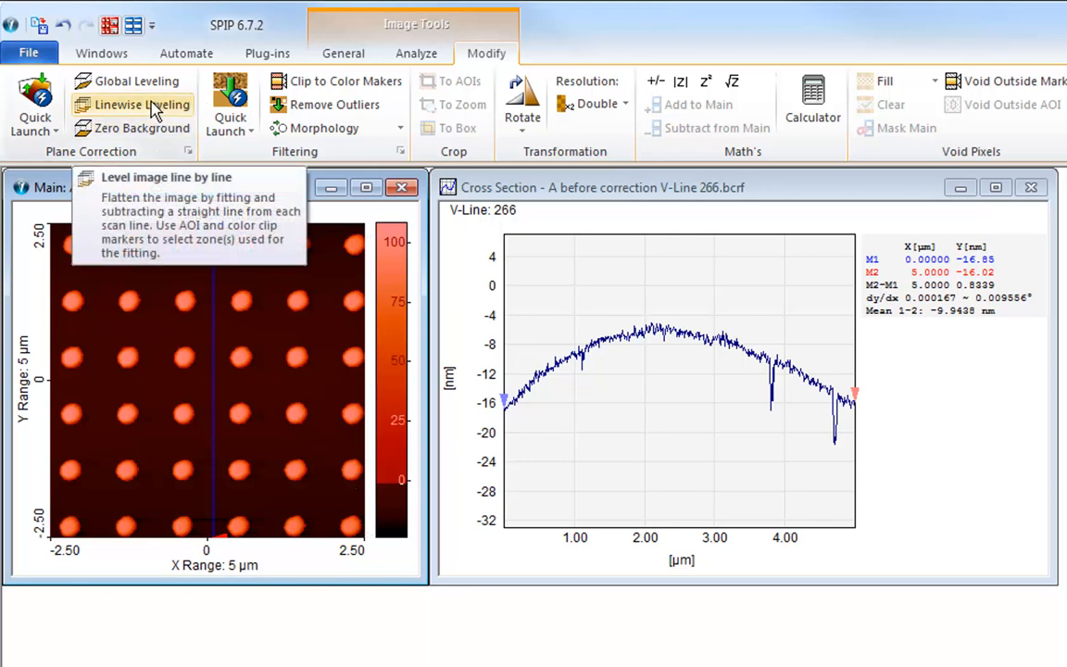
pyautogui.click(133, 104)
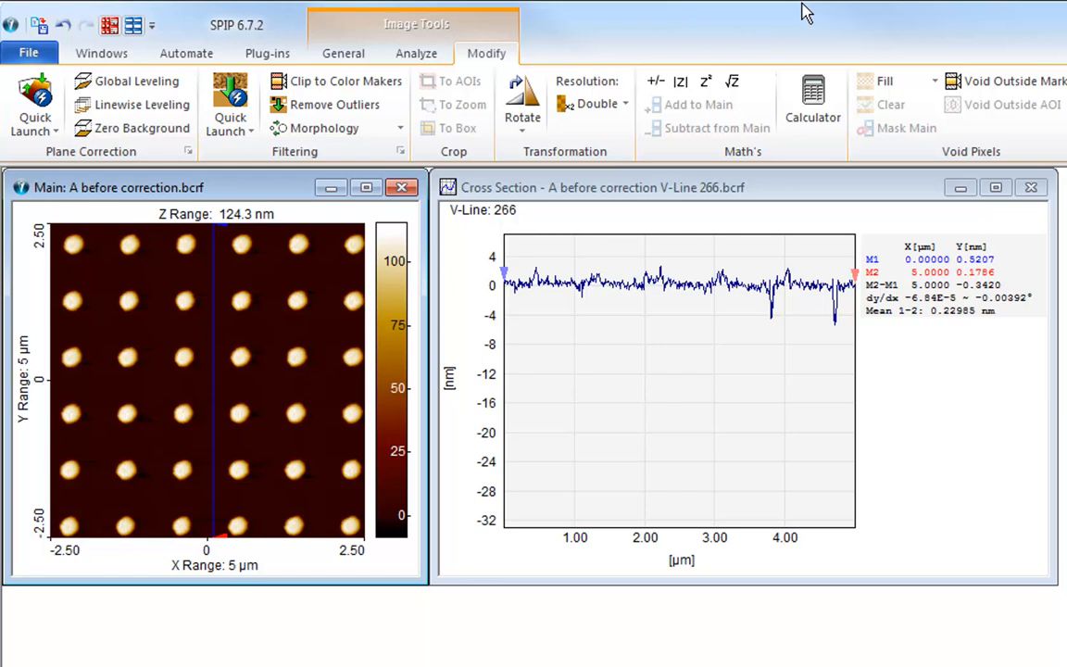
pyautogui.moveTo(794, 28)
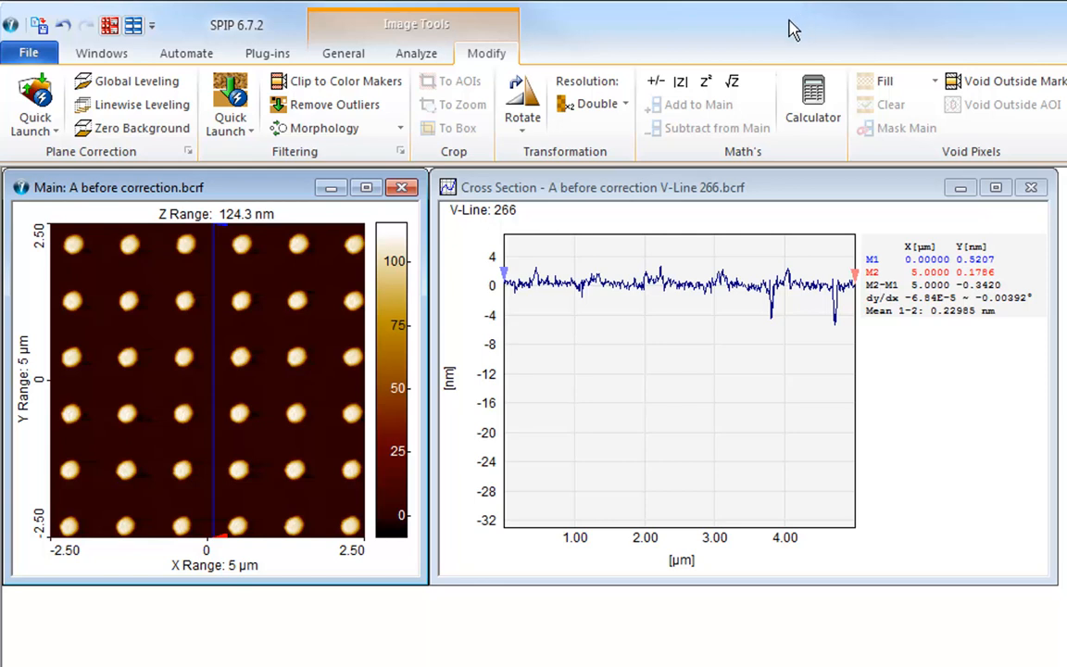
pyautogui.moveTo(63, 26)
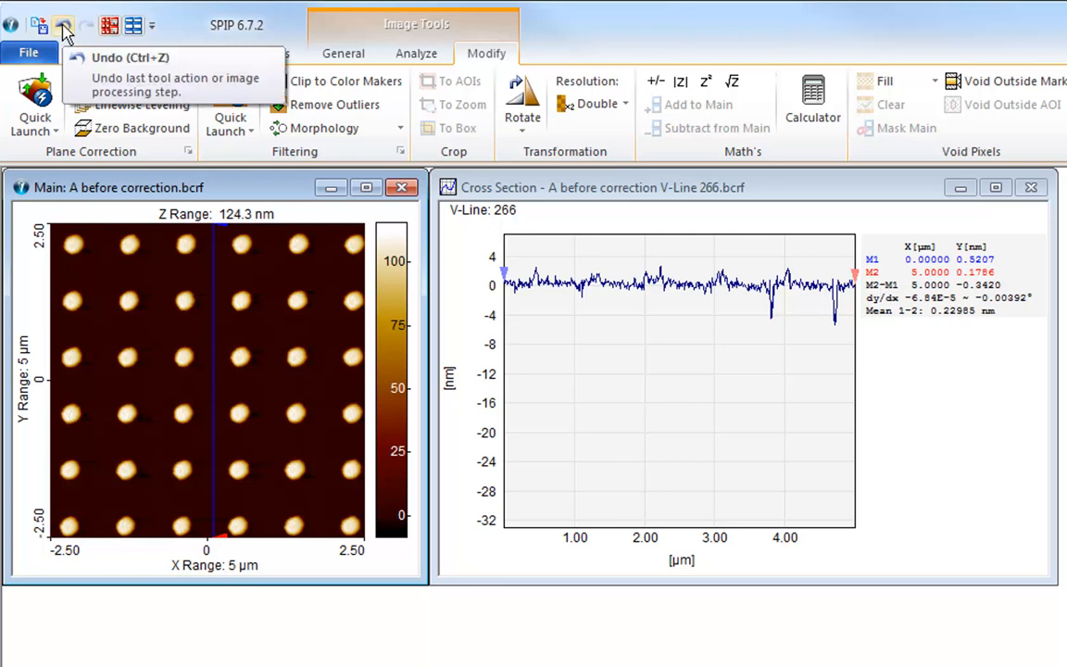
# Undo the leveling and apply Linewise Leveling (Auto) with automatic outlier rejection from Quick Launch.
pyautogui.click(63, 26)
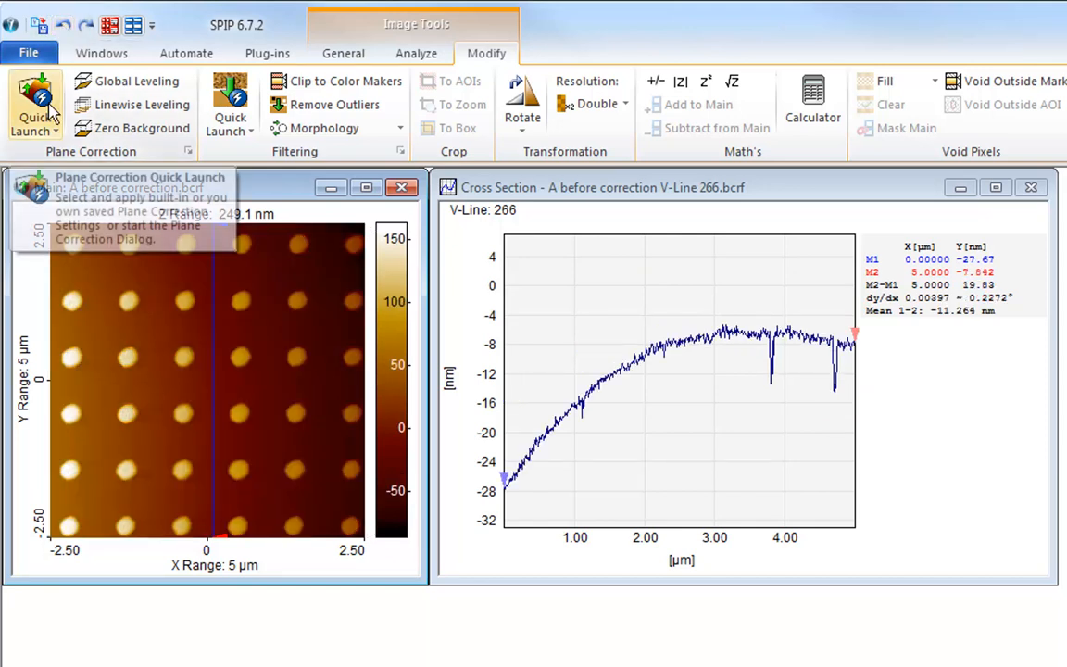
pyautogui.click(35, 102)
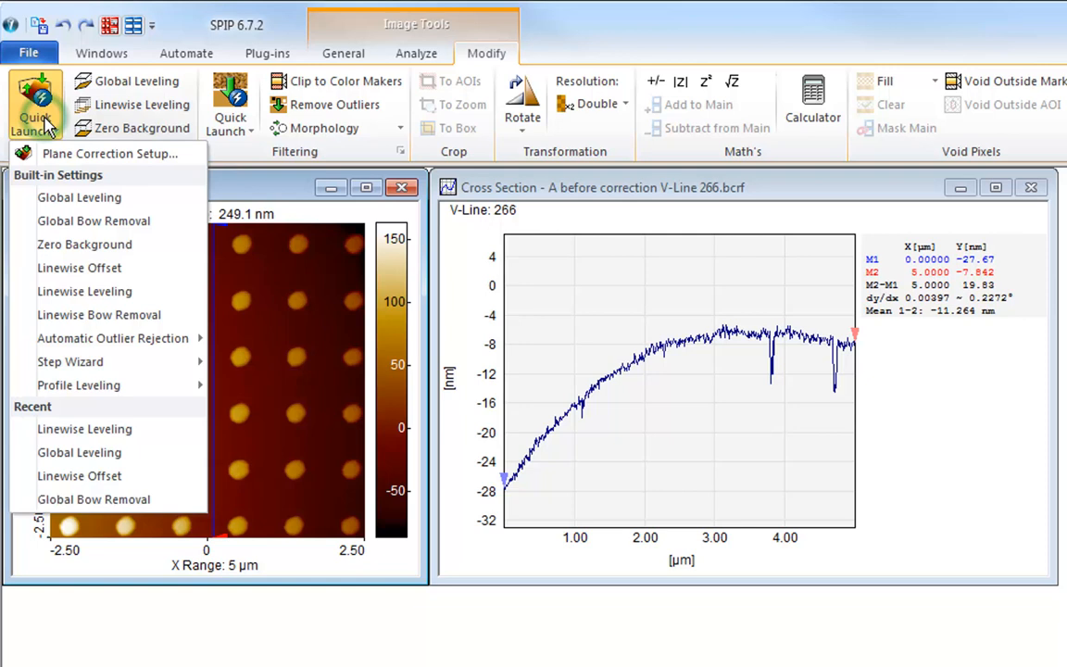
pyautogui.moveTo(114, 337)
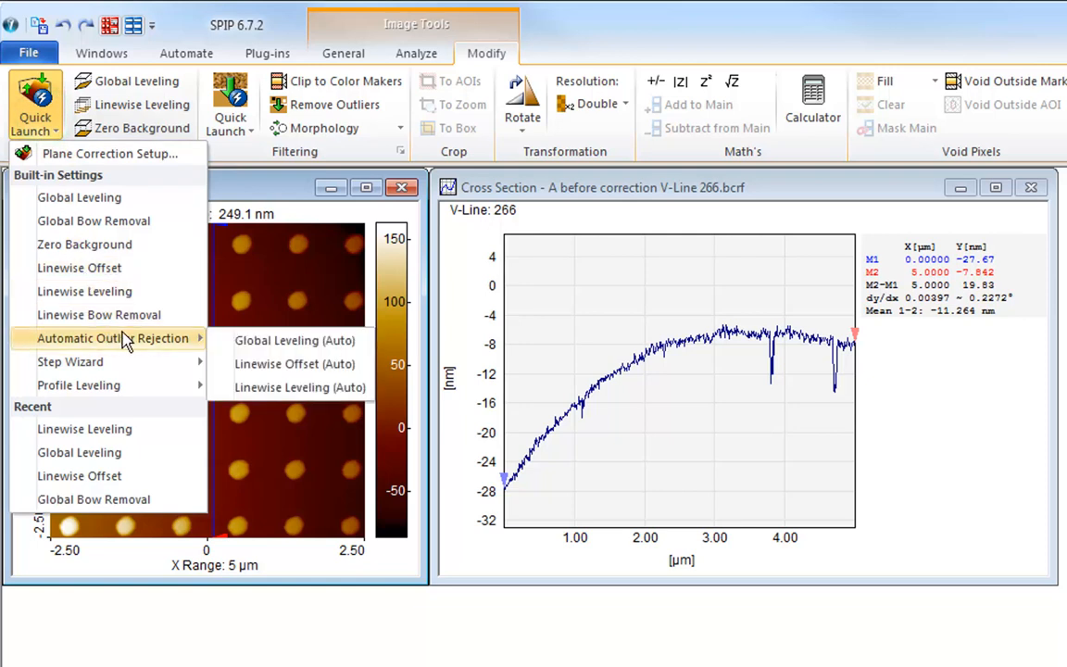
pyautogui.moveTo(293, 341)
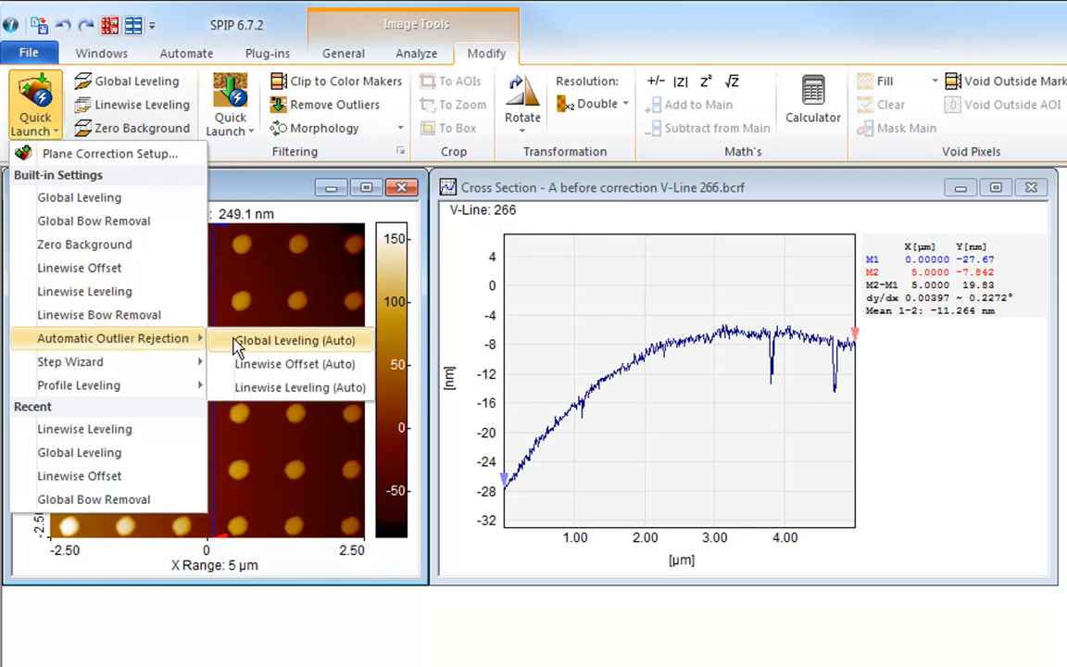
pyautogui.moveTo(294, 388)
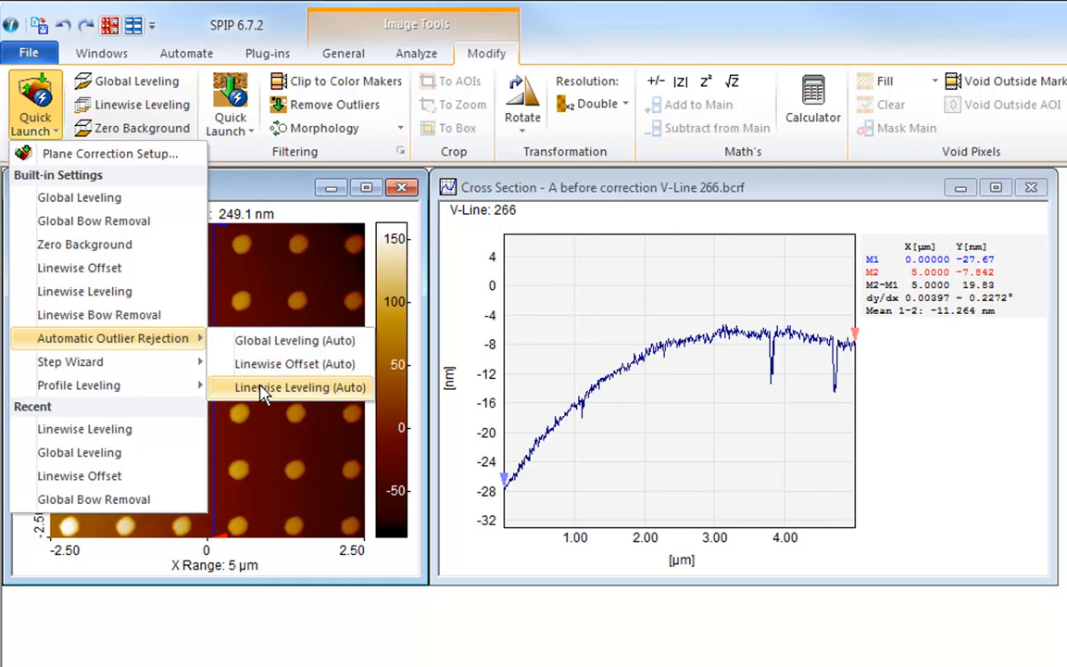
pyautogui.click(296, 387)
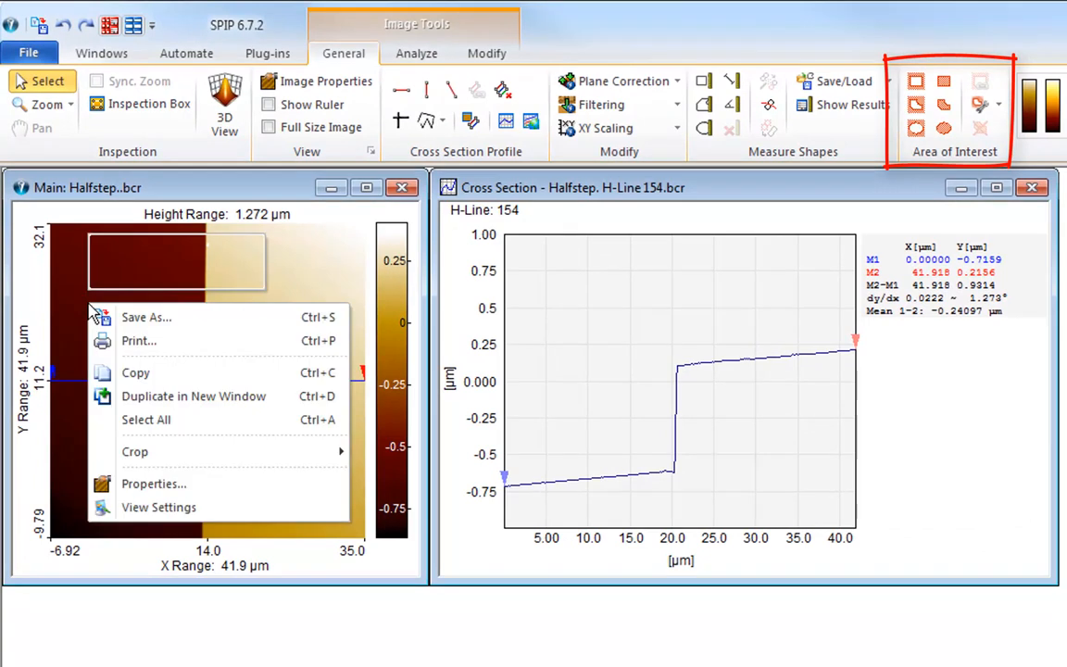
# Mark a rectangular AOI on the upper terrace and globally level the Halfstep image on it.
pyautogui.click(229, 249)
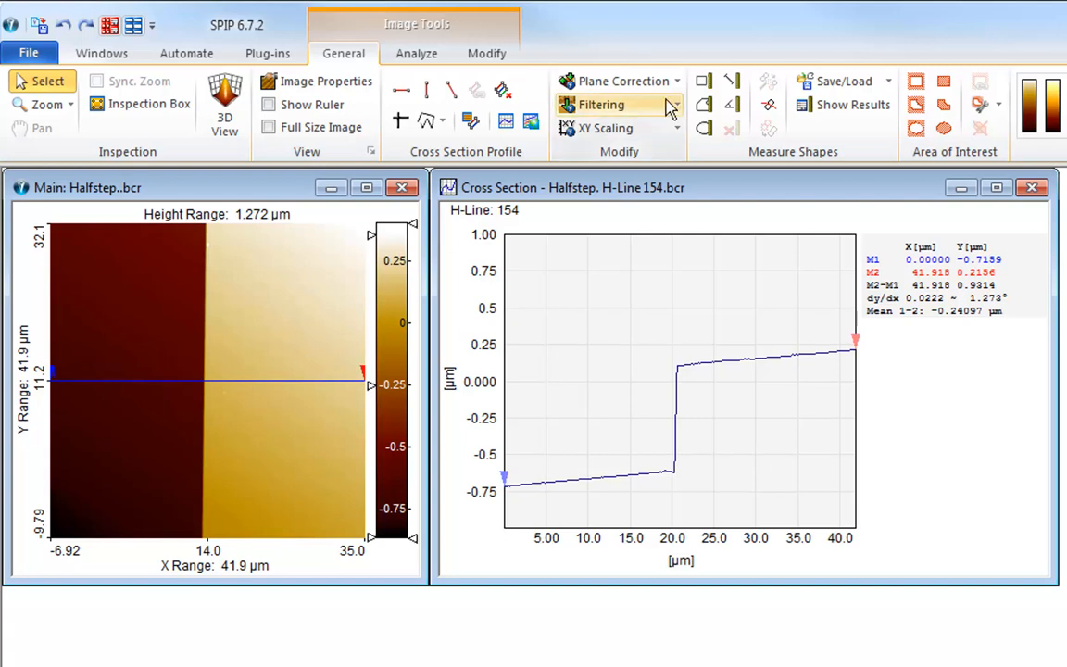
pyautogui.moveTo(915, 82)
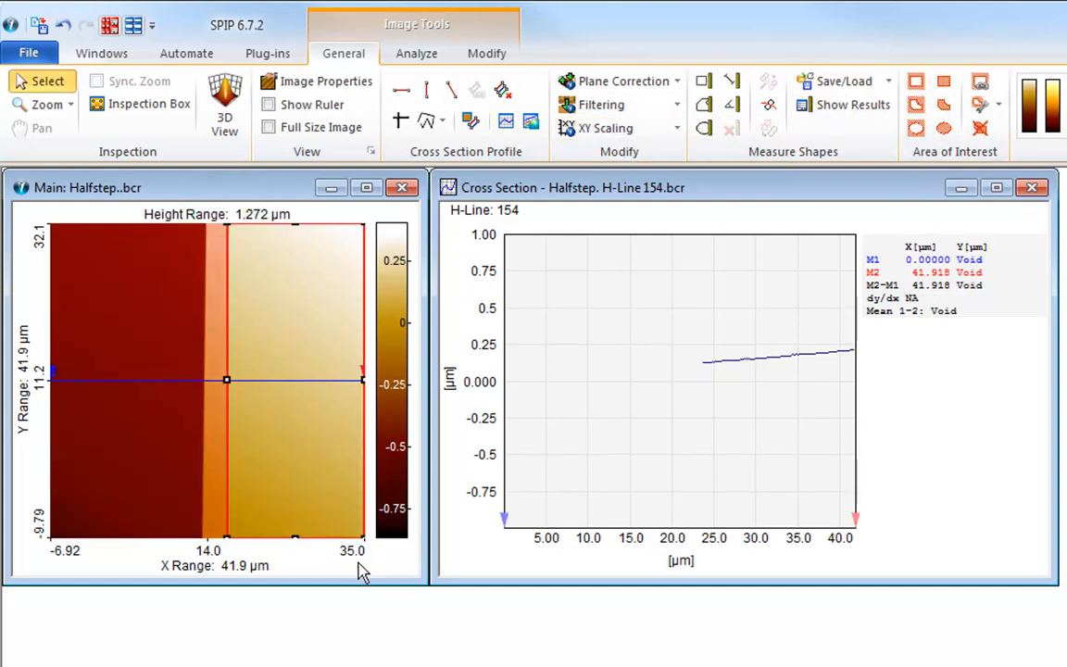
pyautogui.click(485, 52)
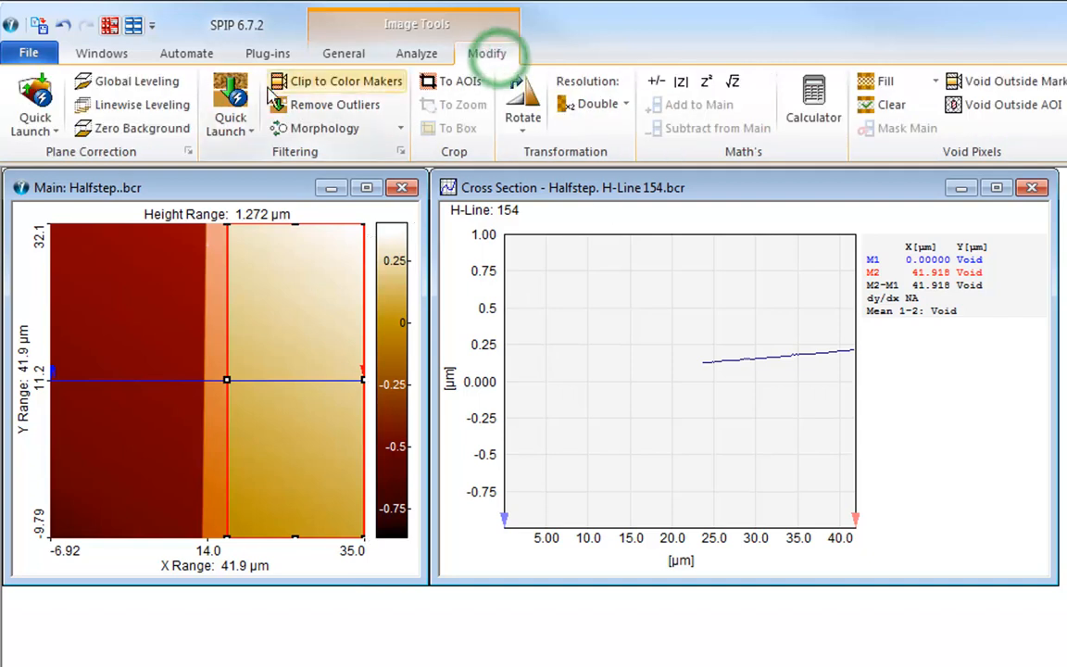
pyautogui.click(141, 128)
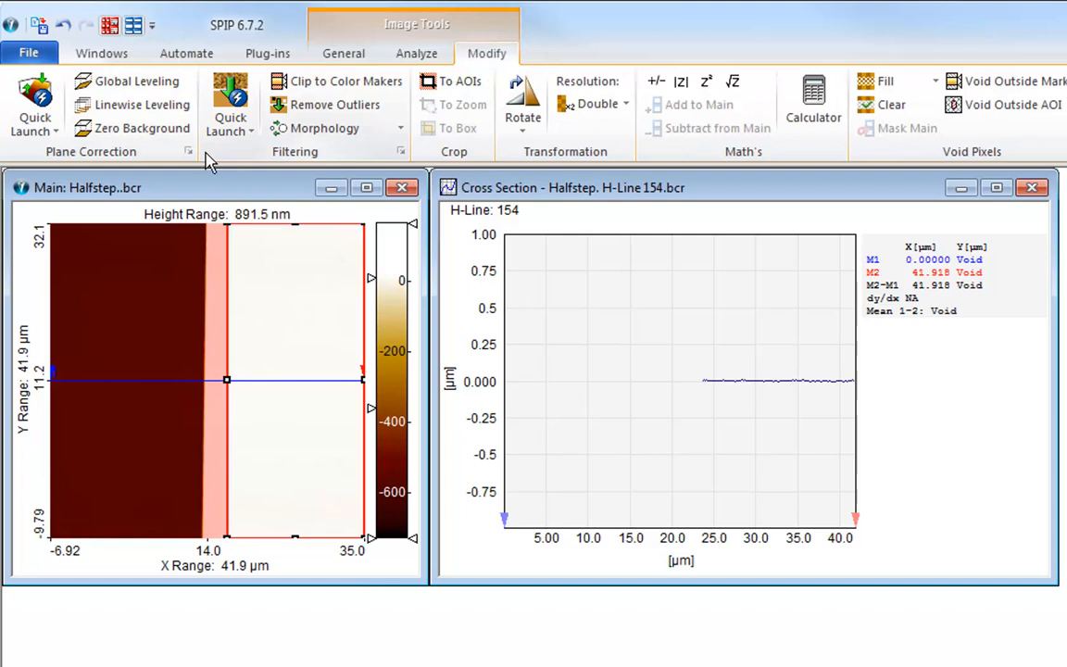
pyautogui.click(342, 52)
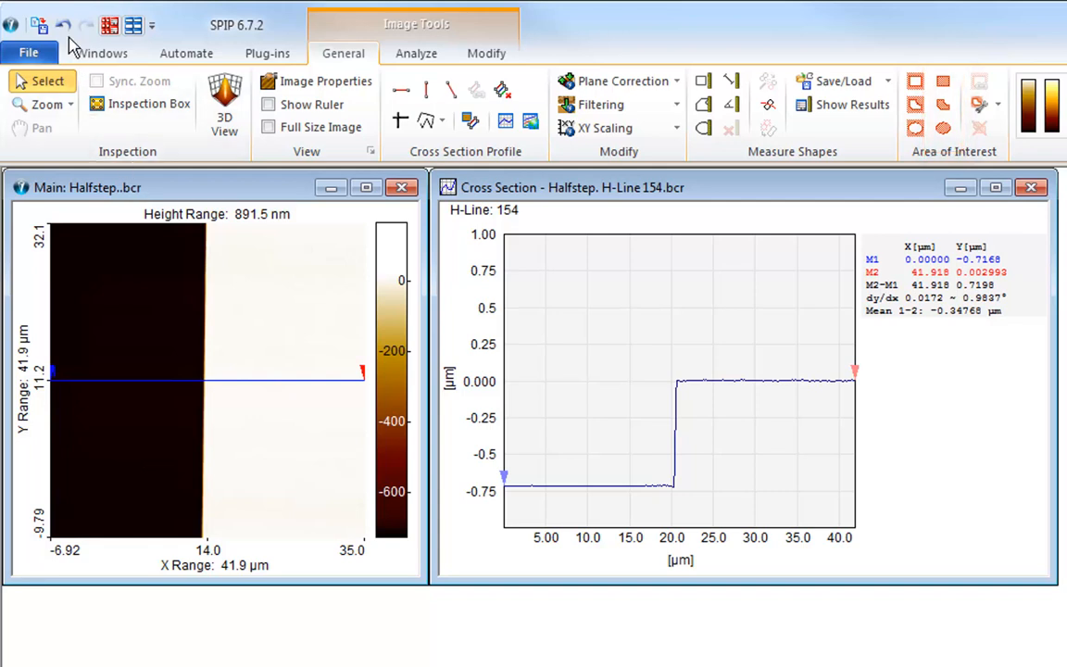
# Undo the previous leveling and mark the upper terrace as the area of interest.
pyautogui.click(63, 26)
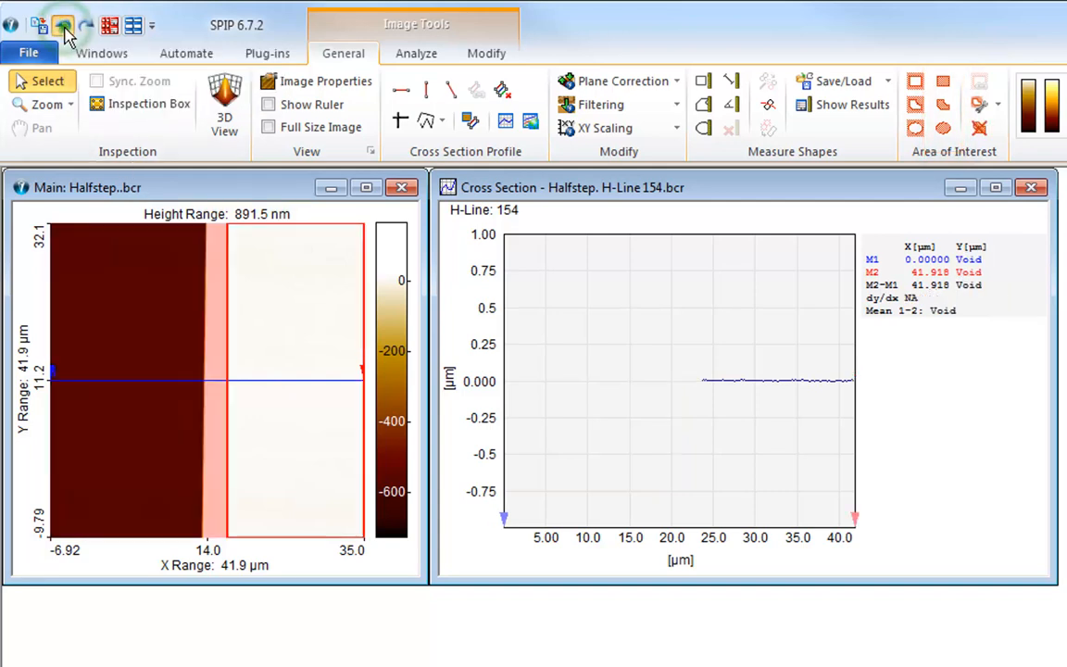
pyautogui.click(63, 26)
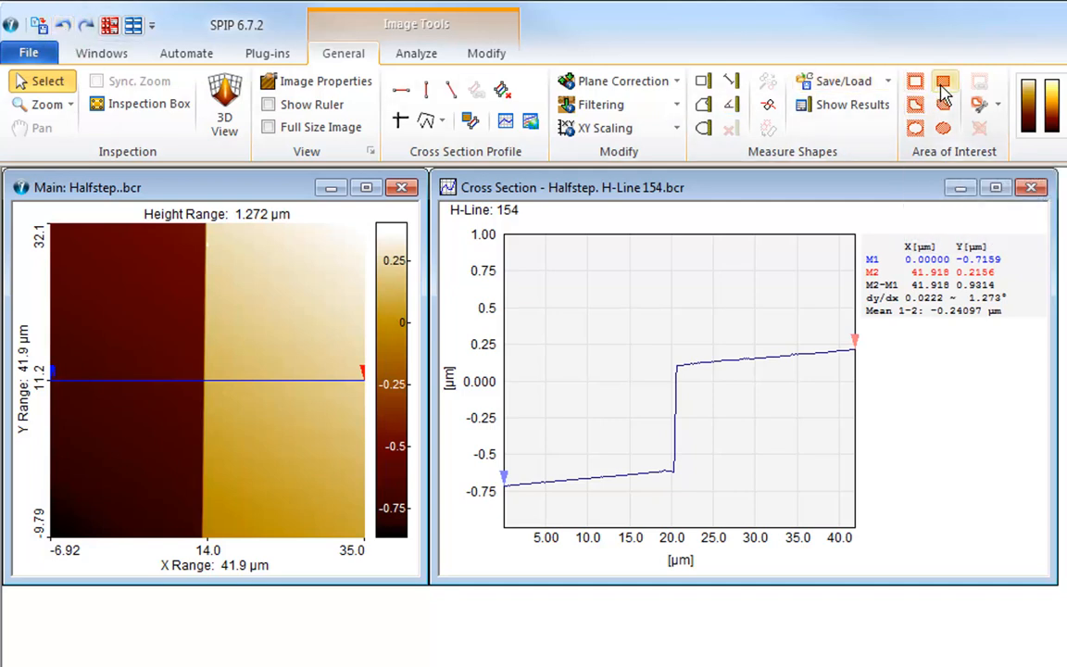
pyautogui.click(945, 82)
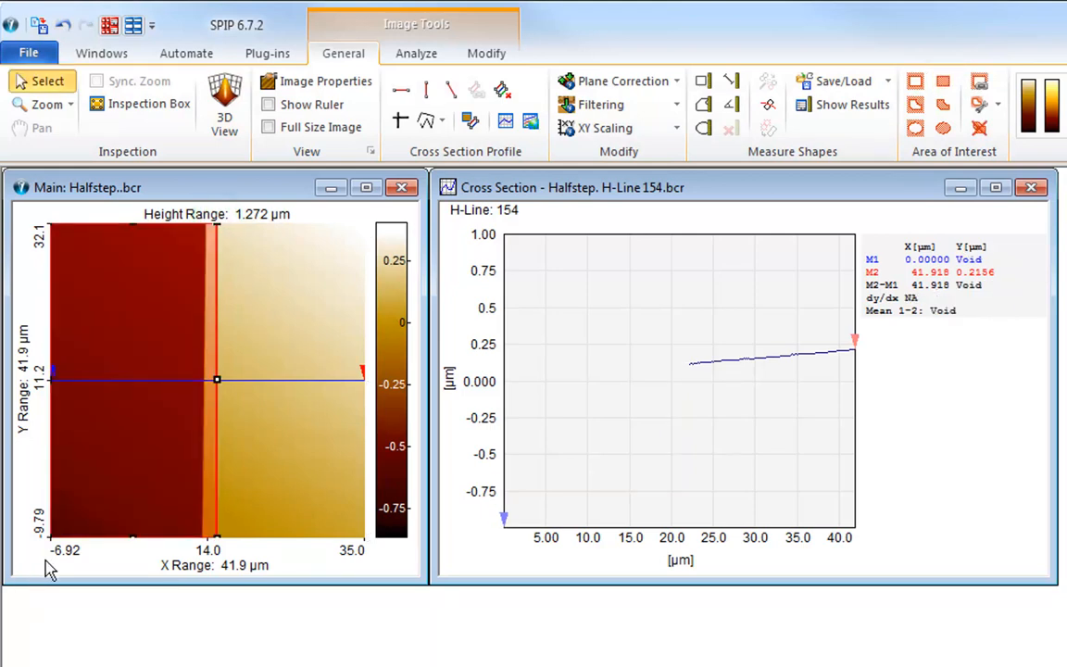
pyautogui.click(619, 81)
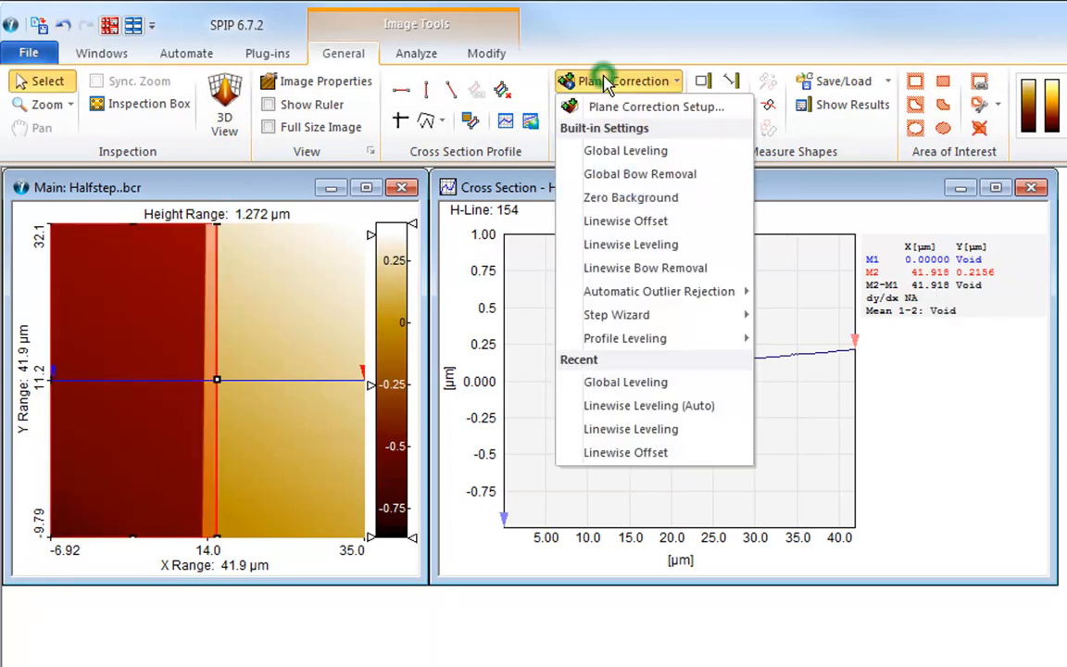
# Globally level the image from the marked terrace, then remove the AOI marking.
pyautogui.click(627, 150)
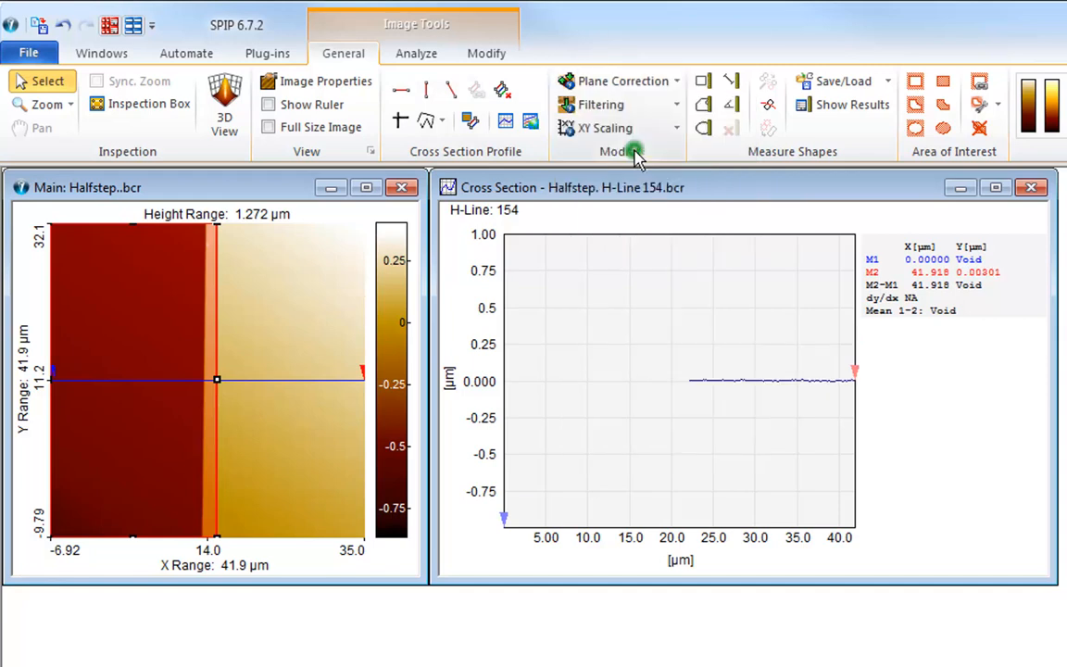
pyautogui.click(986, 127)
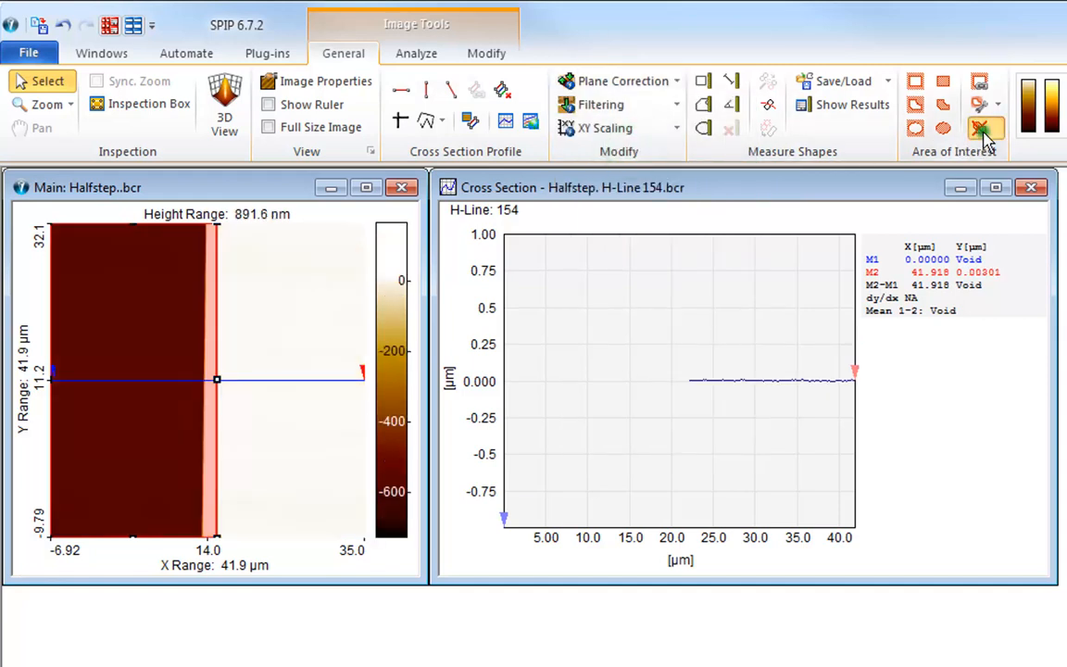
pyautogui.click(985, 130)
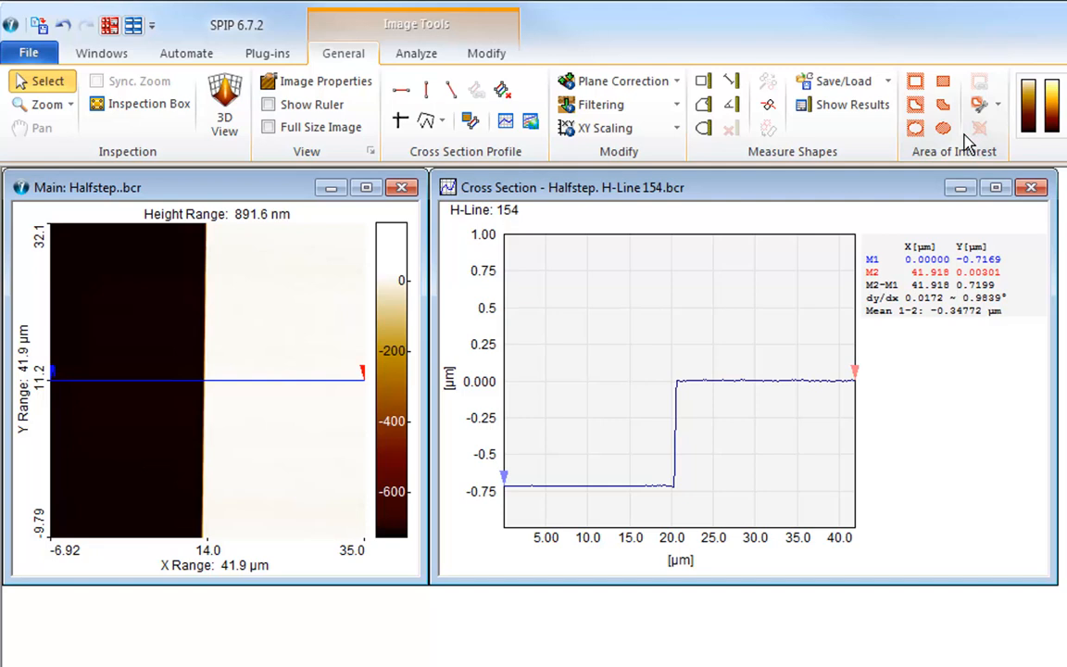
pyautogui.moveTo(385, 645)
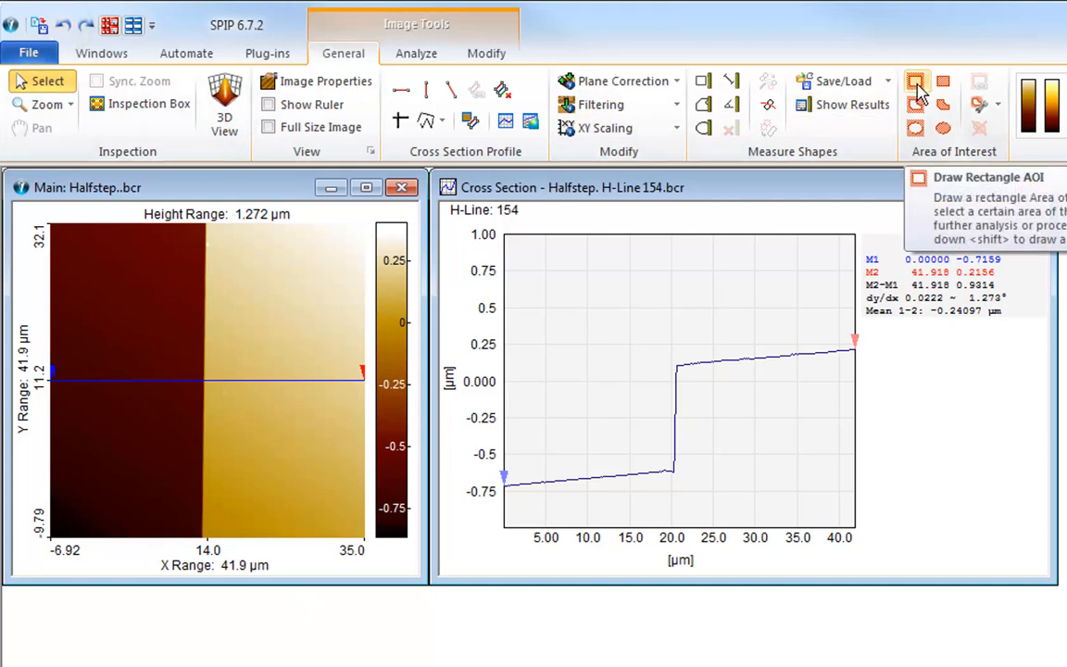
# Draw three small rectangular AOIs on the upper terrace and globally level the image from them.
pyautogui.click(916, 81)
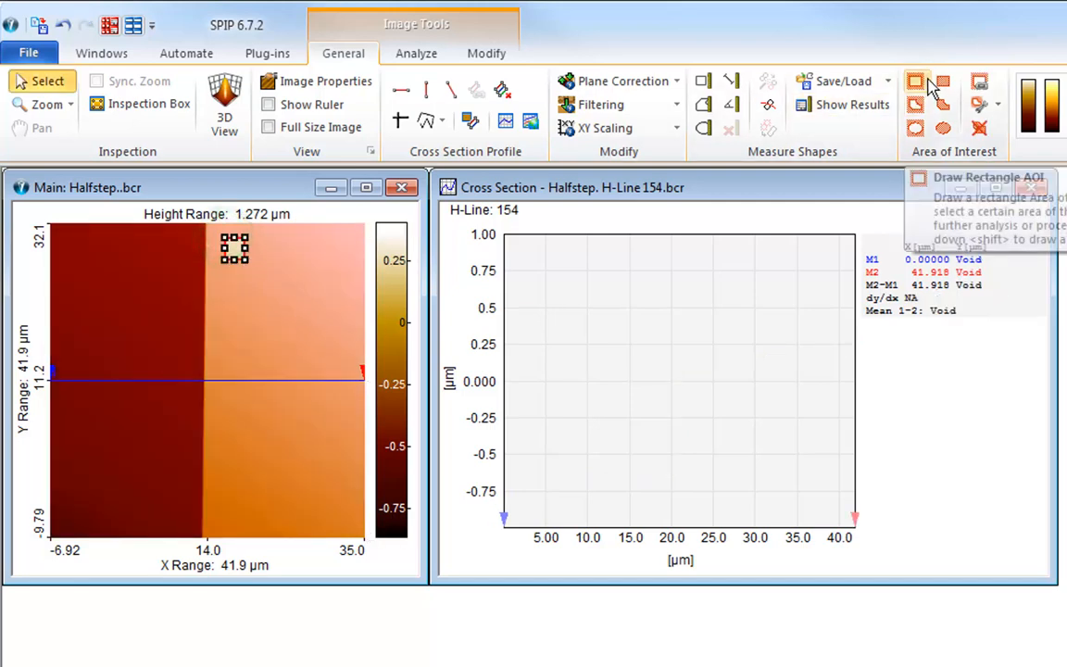
pyautogui.click(915, 82)
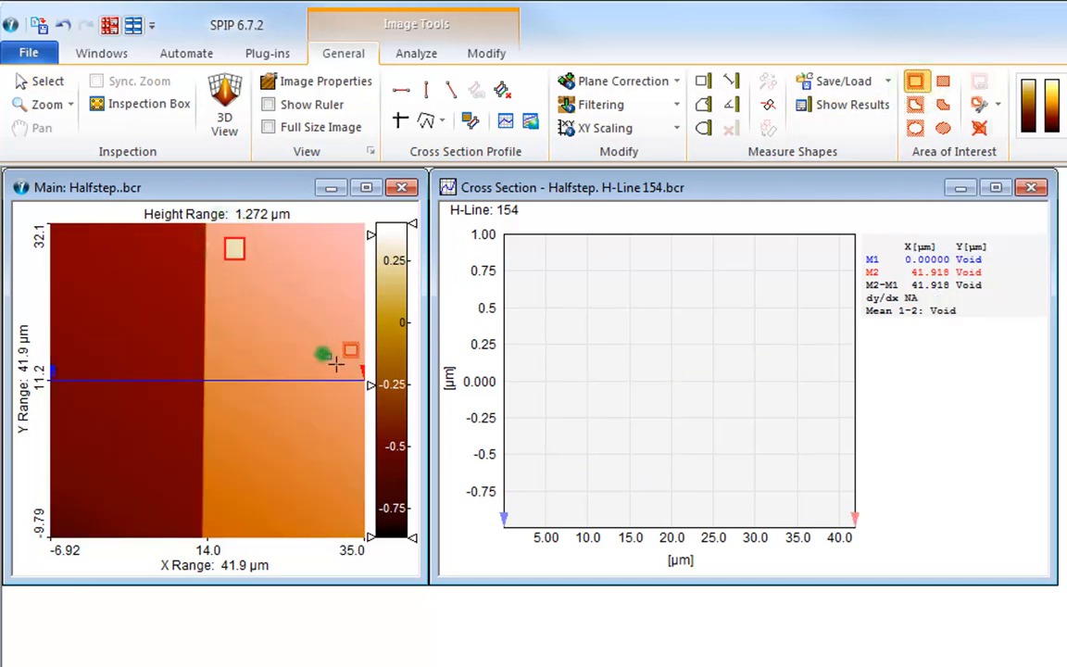
pyautogui.rightClick(351, 356)
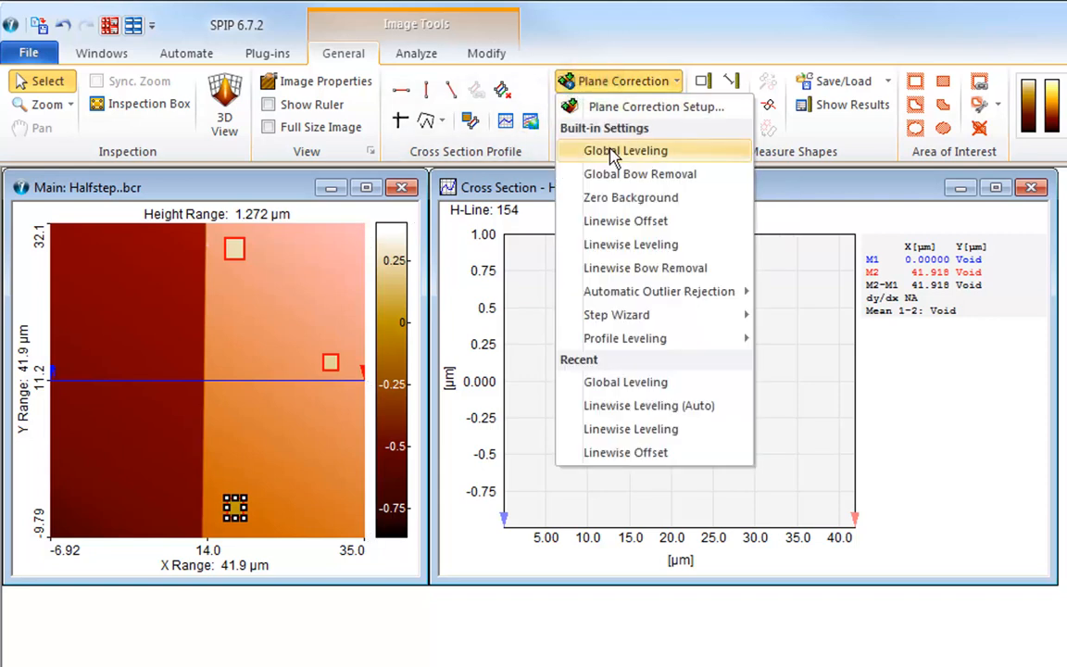
pyautogui.click(624, 151)
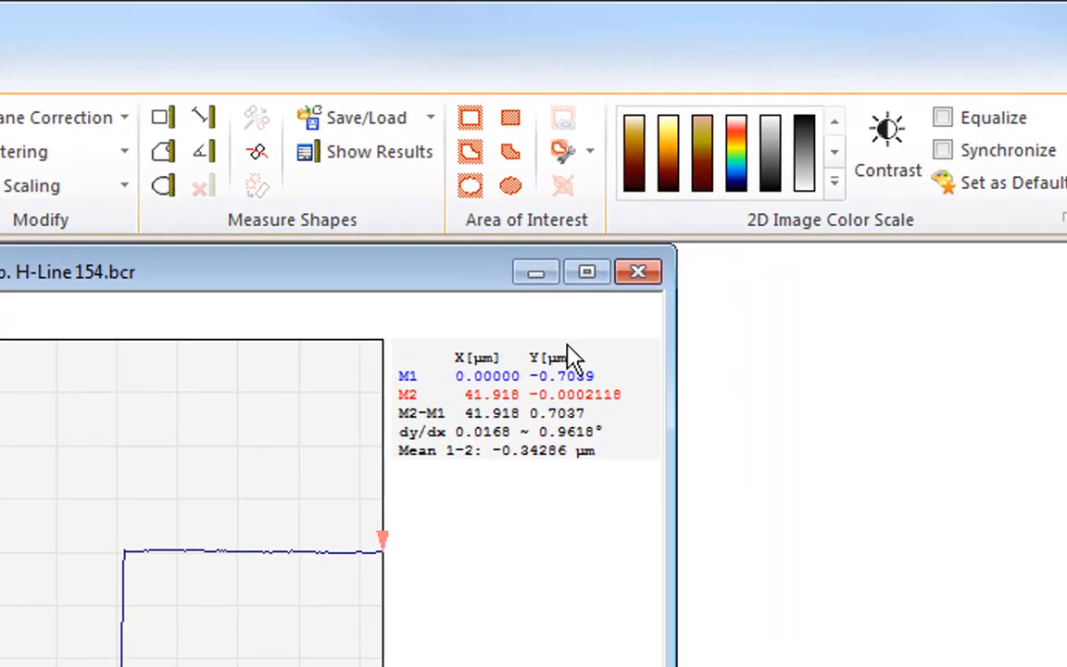
# Show the Area of Interest options with Invert, Save, Load and Custom Settings.
pyautogui.click(593, 152)
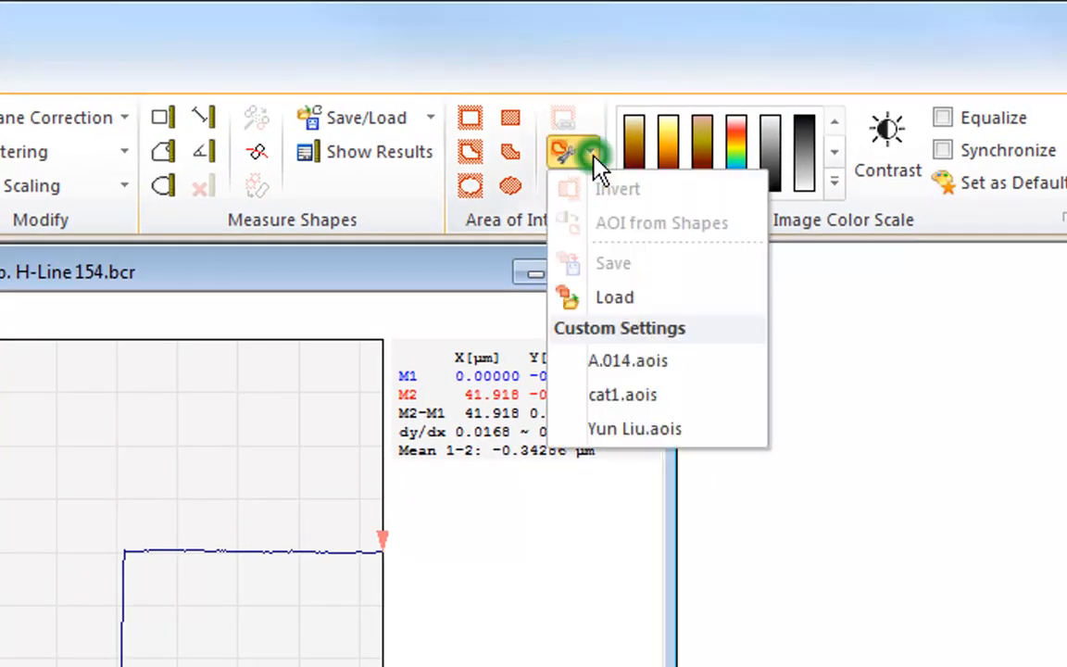
pyautogui.moveTo(615, 297)
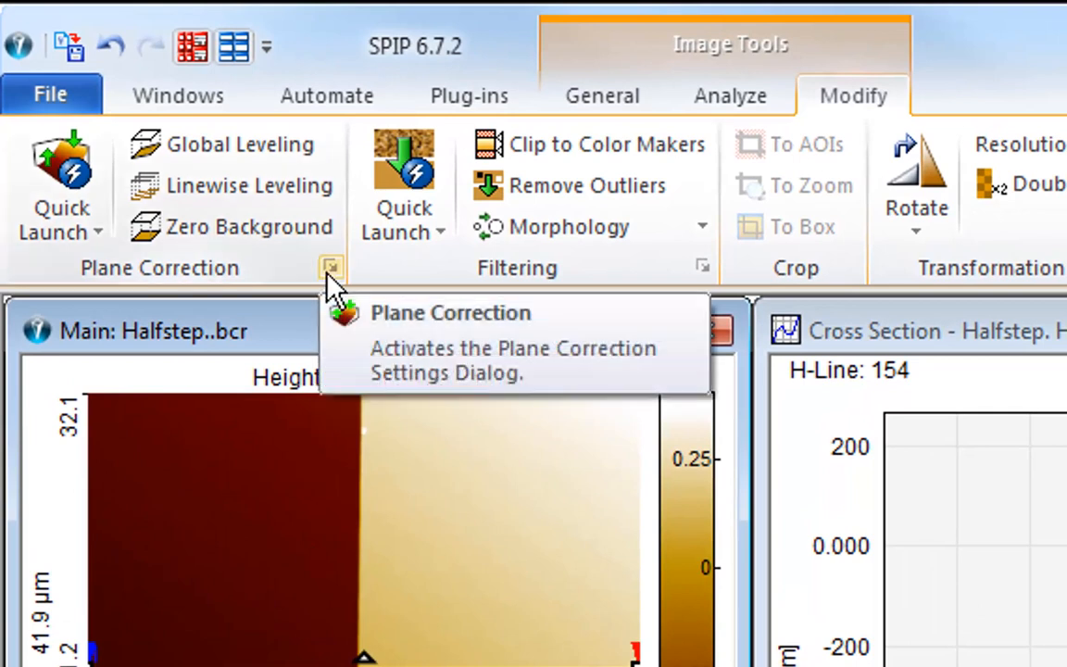
pyautogui.moveTo(226, 288)
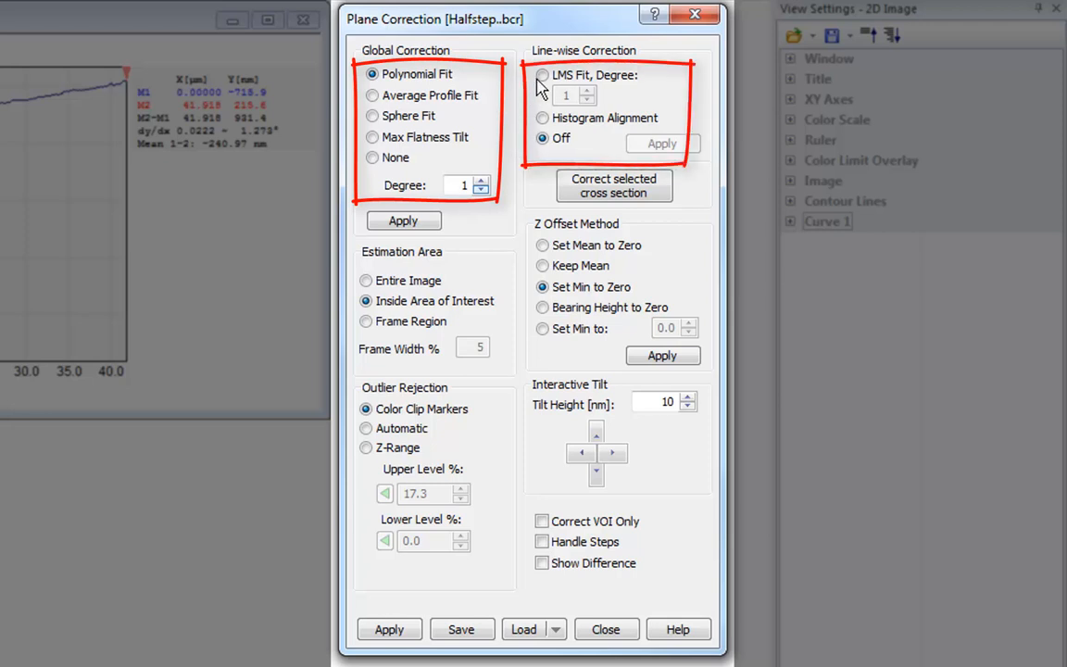
# Set line-wise correction Off with Bearing Height to Zero offset and apply, giving an 879.3 nm slanted profile.
pyautogui.click(541, 74)
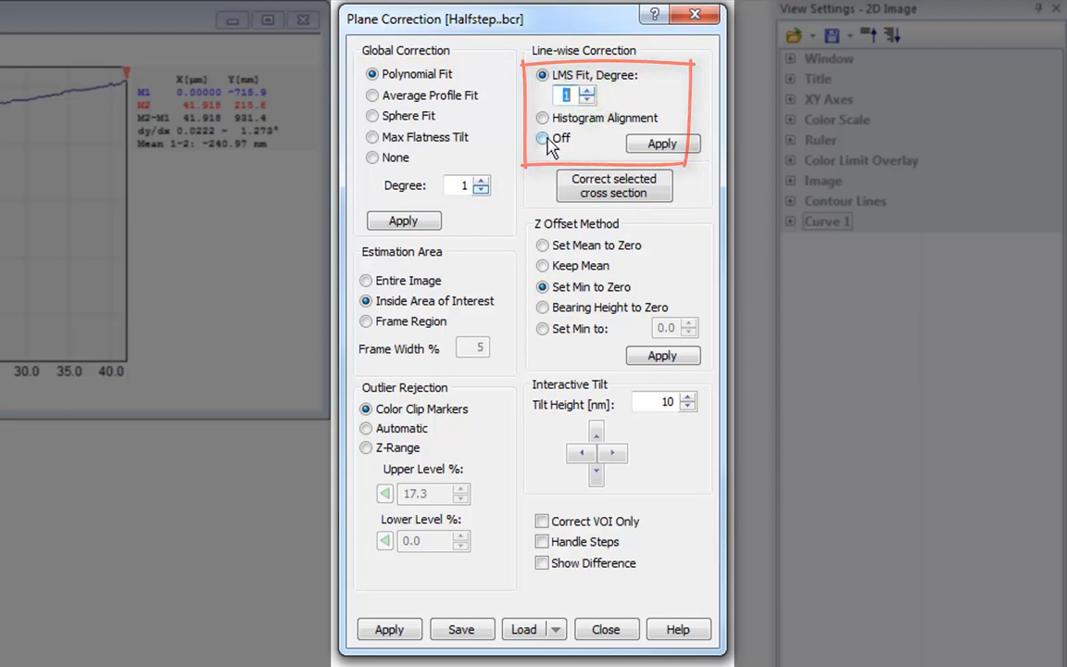
pyautogui.click(541, 137)
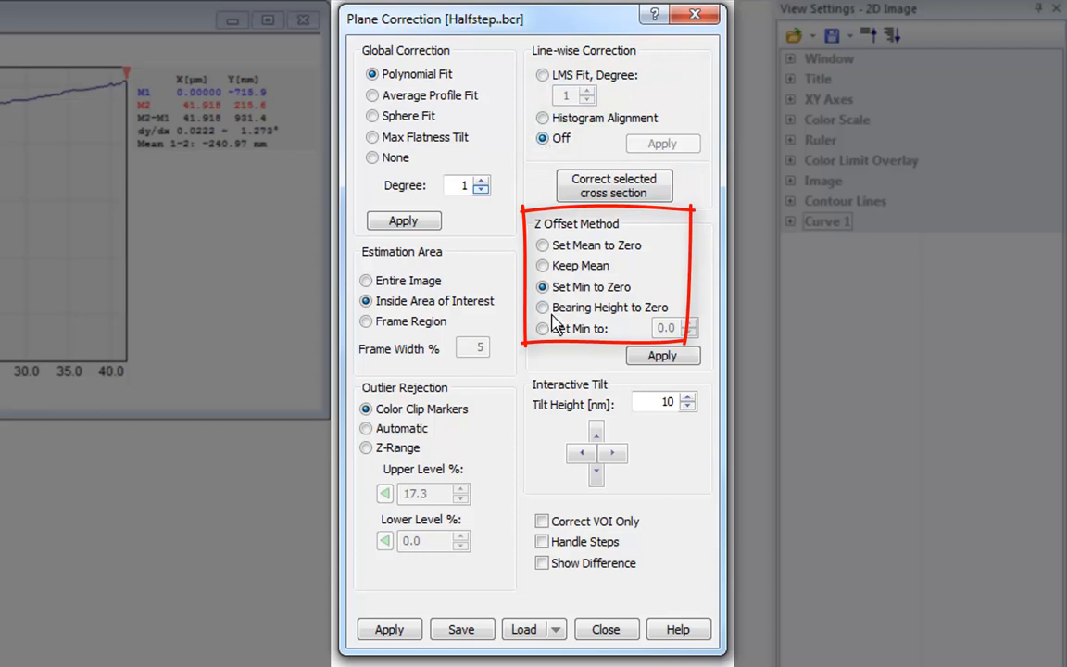
pyautogui.click(541, 307)
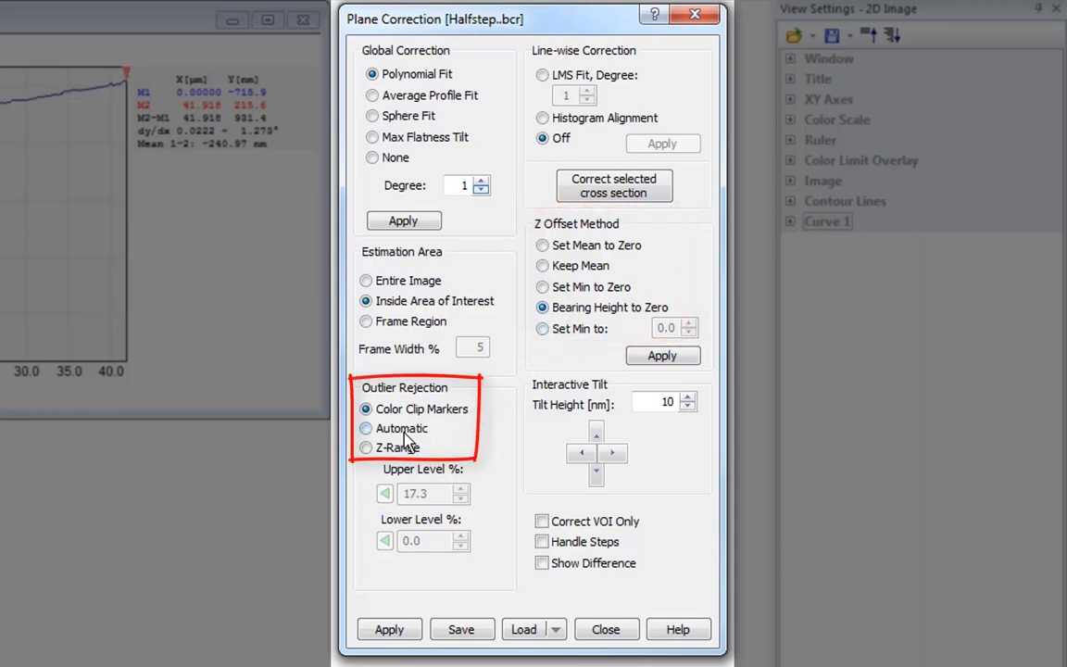
pyautogui.click(367, 428)
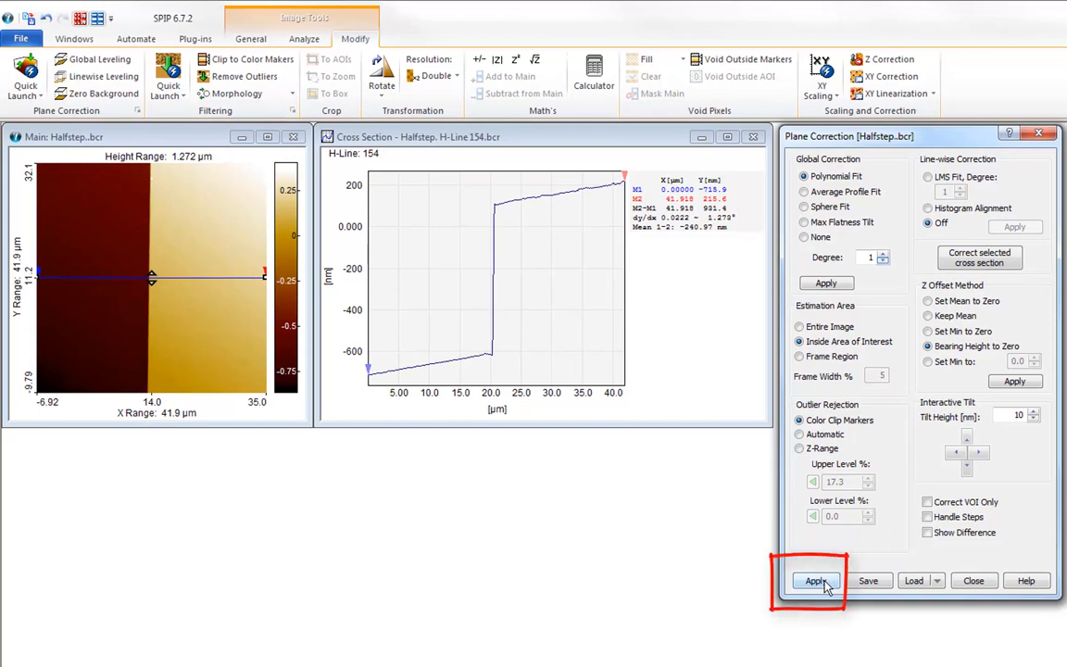
pyautogui.click(815, 582)
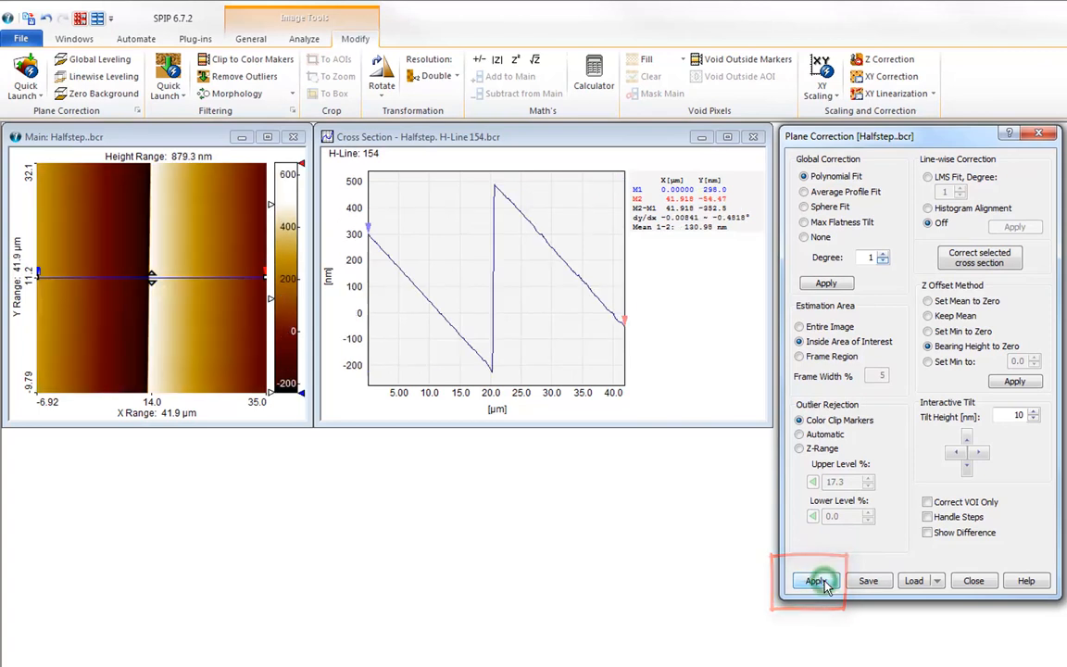
pyautogui.click(816, 580)
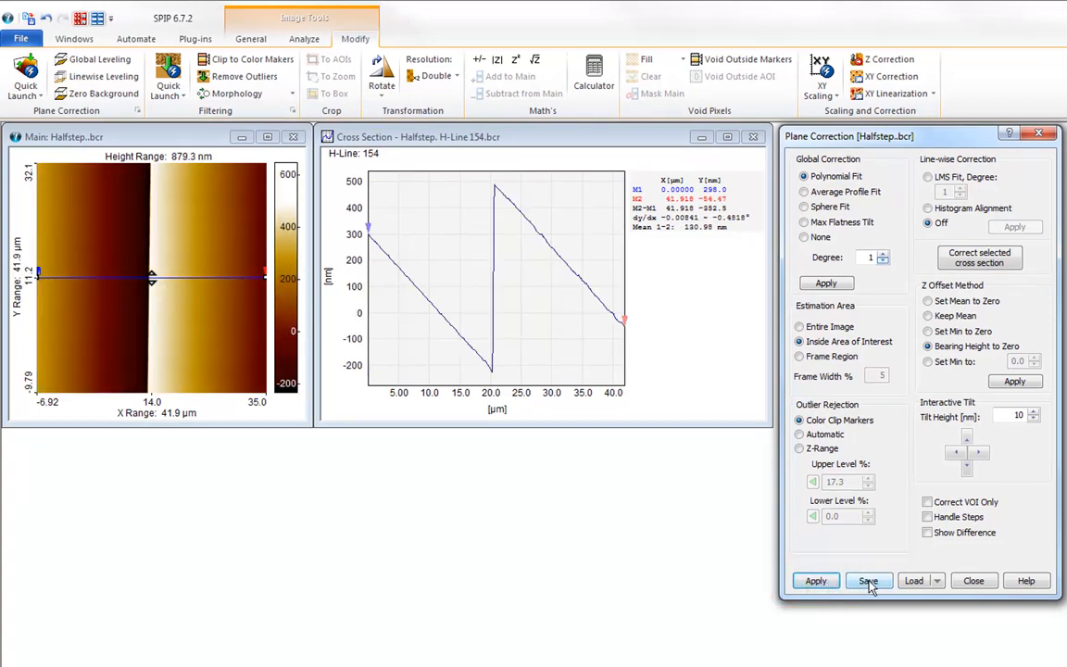
# Save the current plane correction settings as the file 'My plane correction.pln'.
pyautogui.click(867, 580)
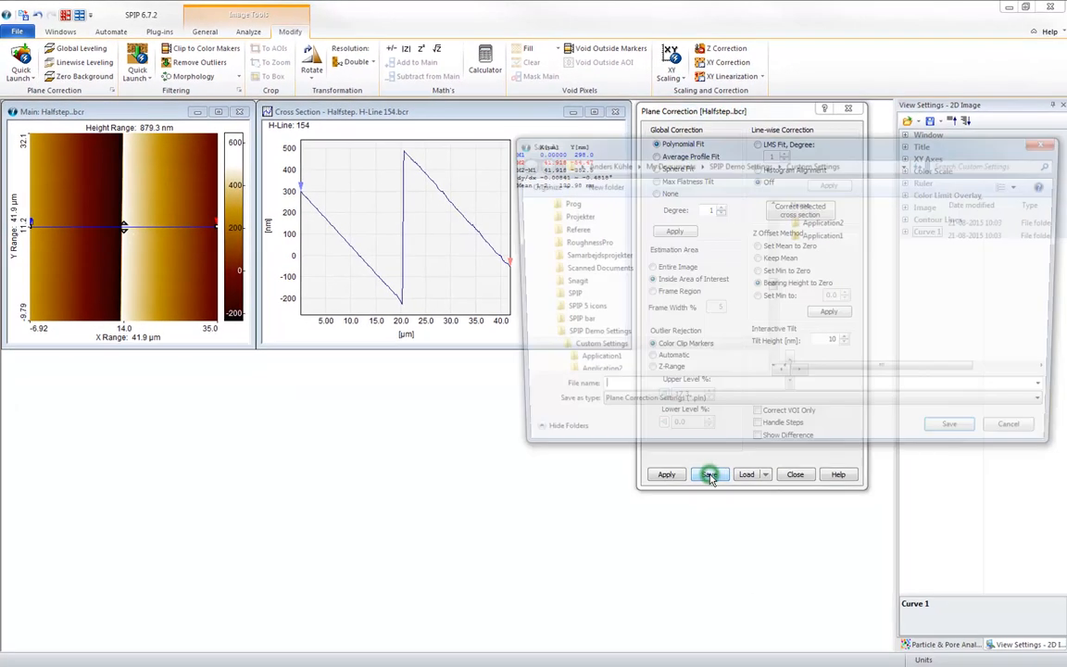
pyautogui.click(708, 474)
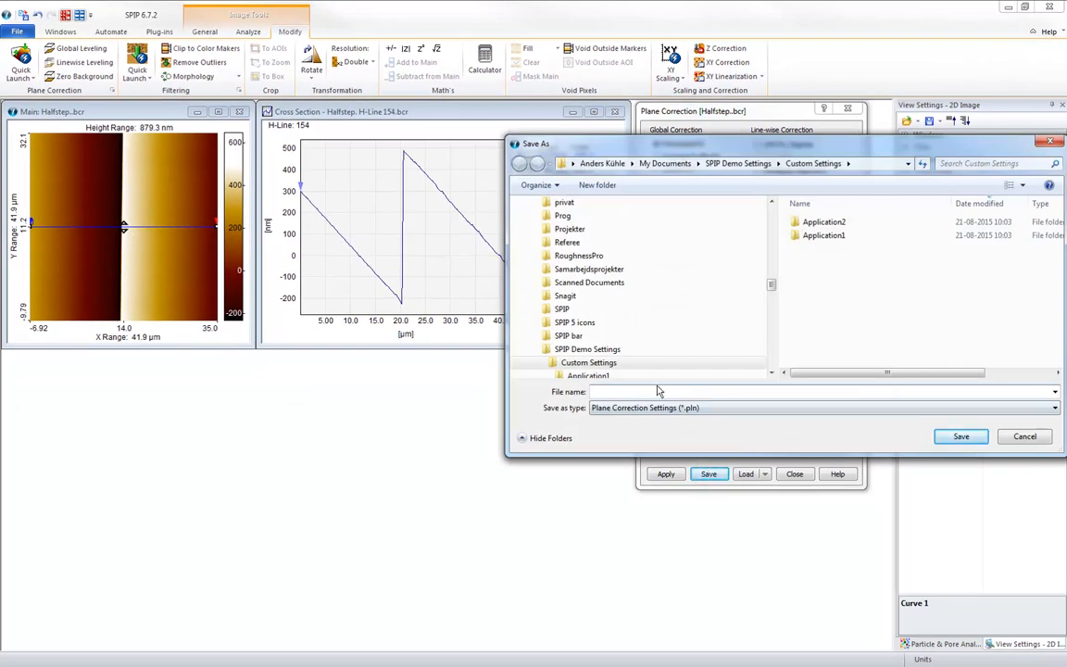
pyautogui.write('My plane corr')
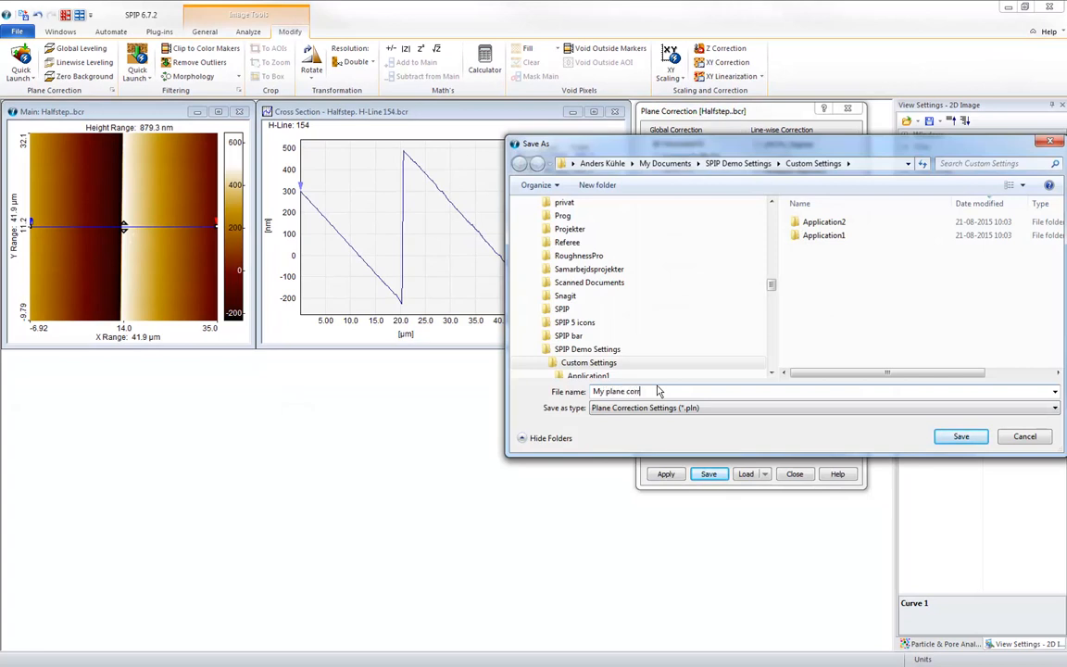
pyautogui.write('ection')
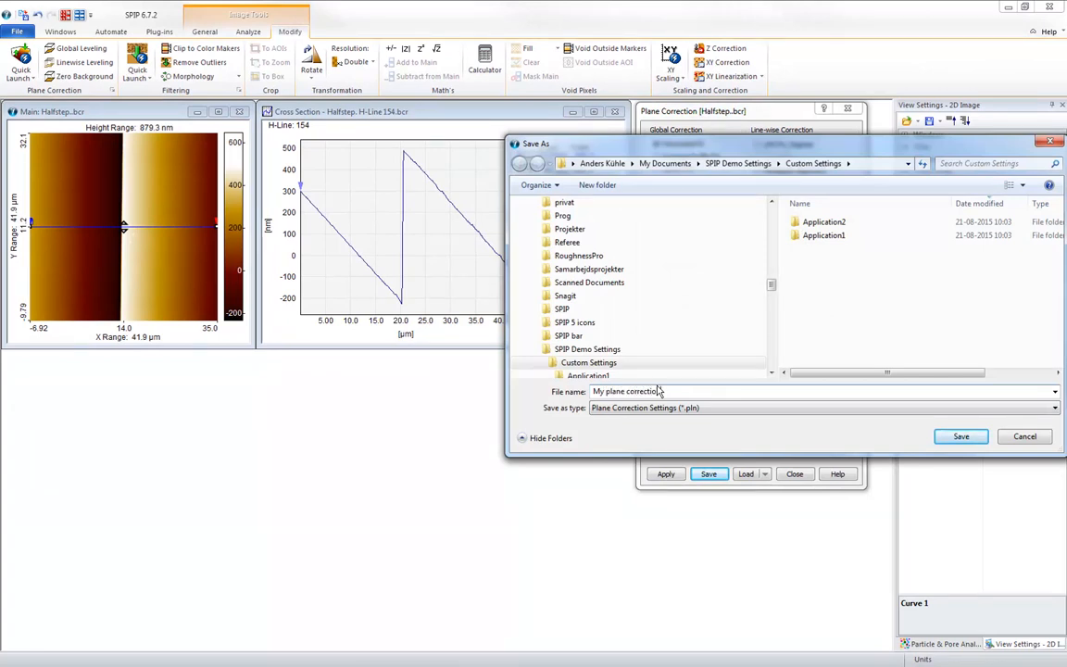
pyautogui.click(960, 435)
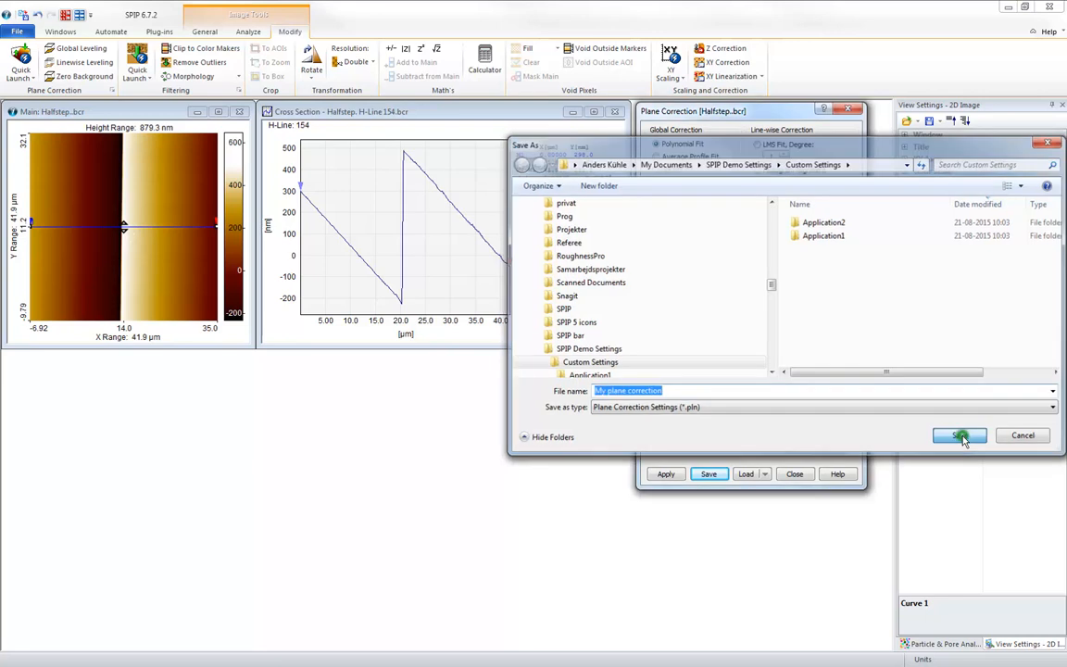
pyautogui.click(960, 436)
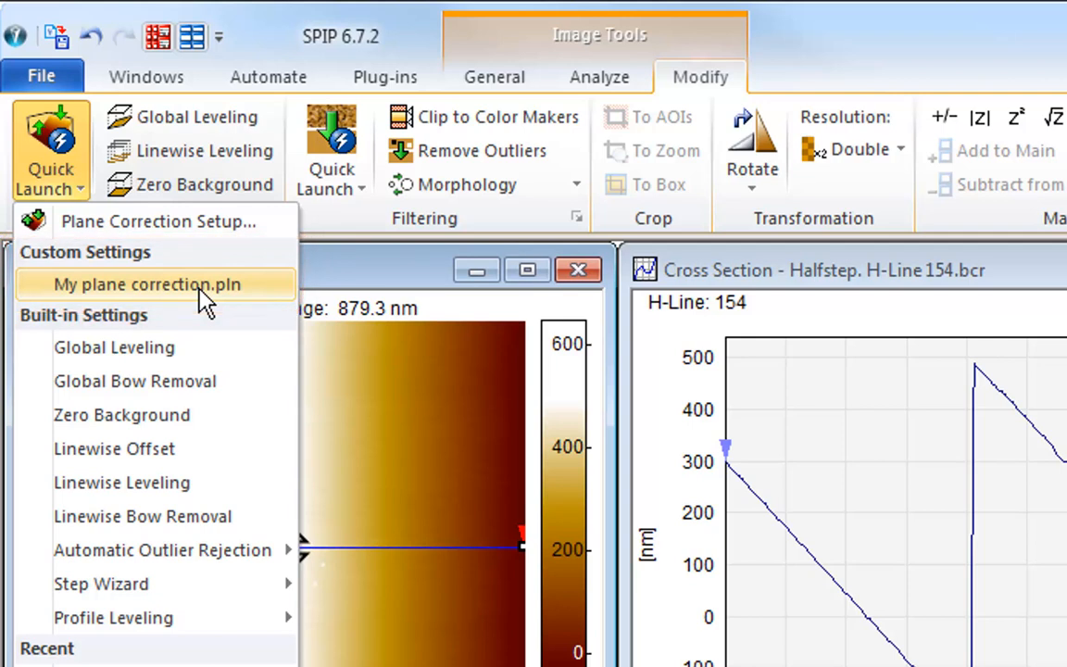
# Reopen Plane Correction Setup from Quick Launch and load the recent linewise levelling settings.
pyautogui.click(149, 286)
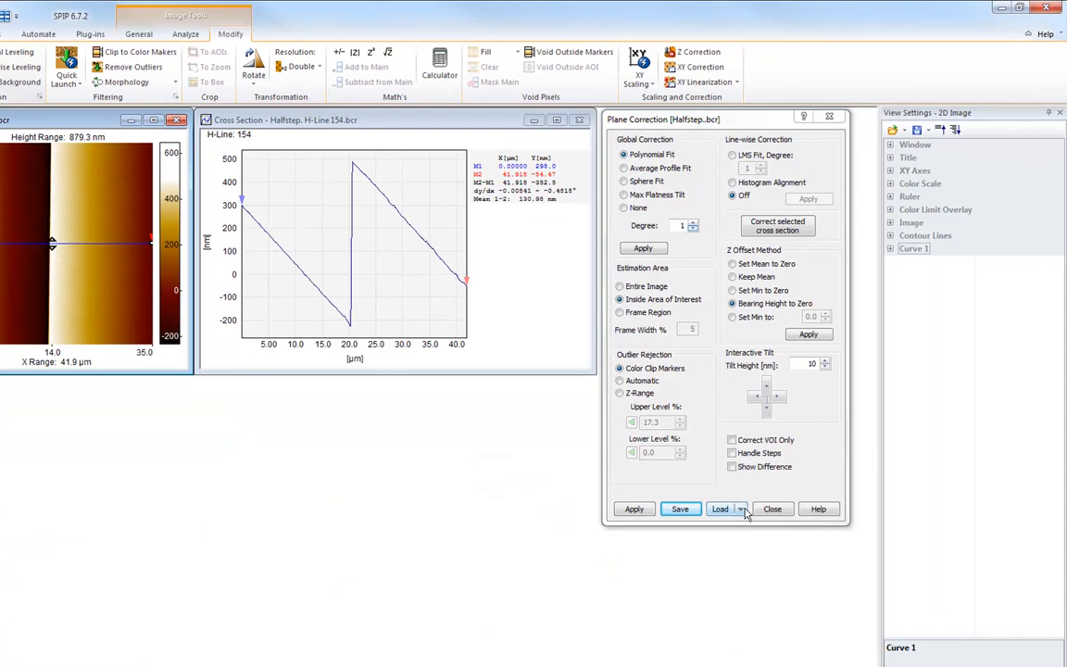
pyautogui.click(720, 508)
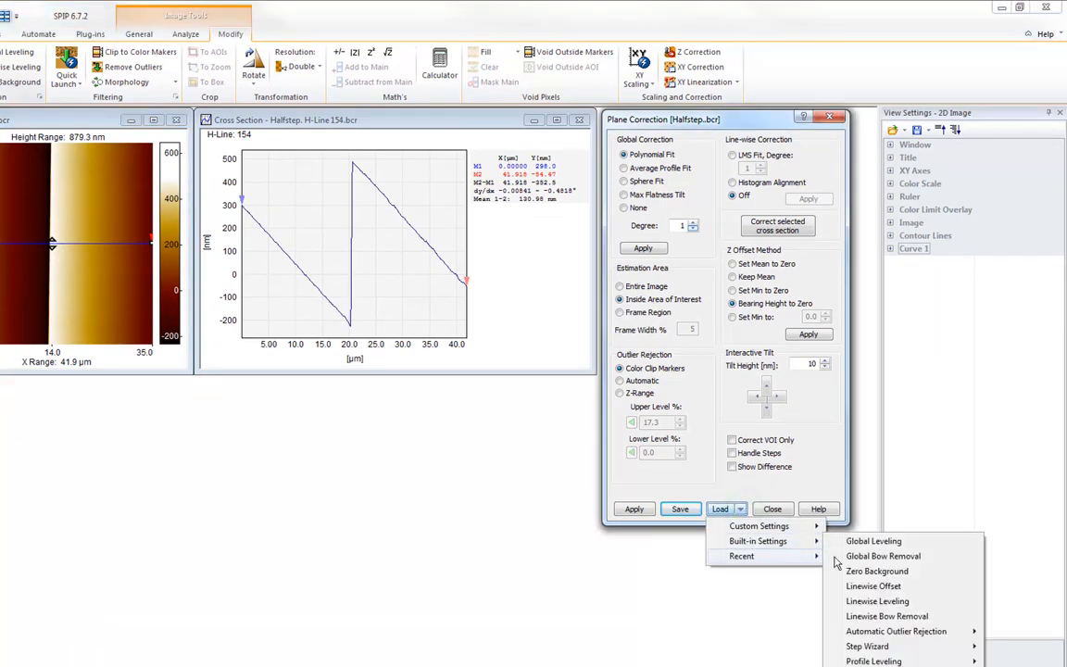
pyautogui.click(878, 600)
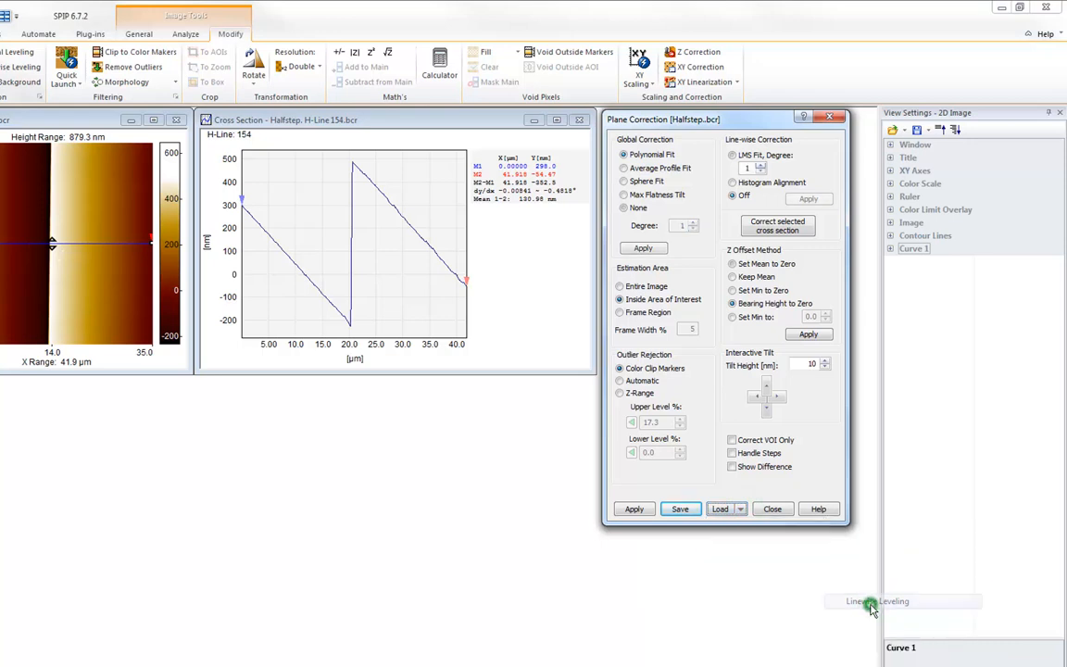